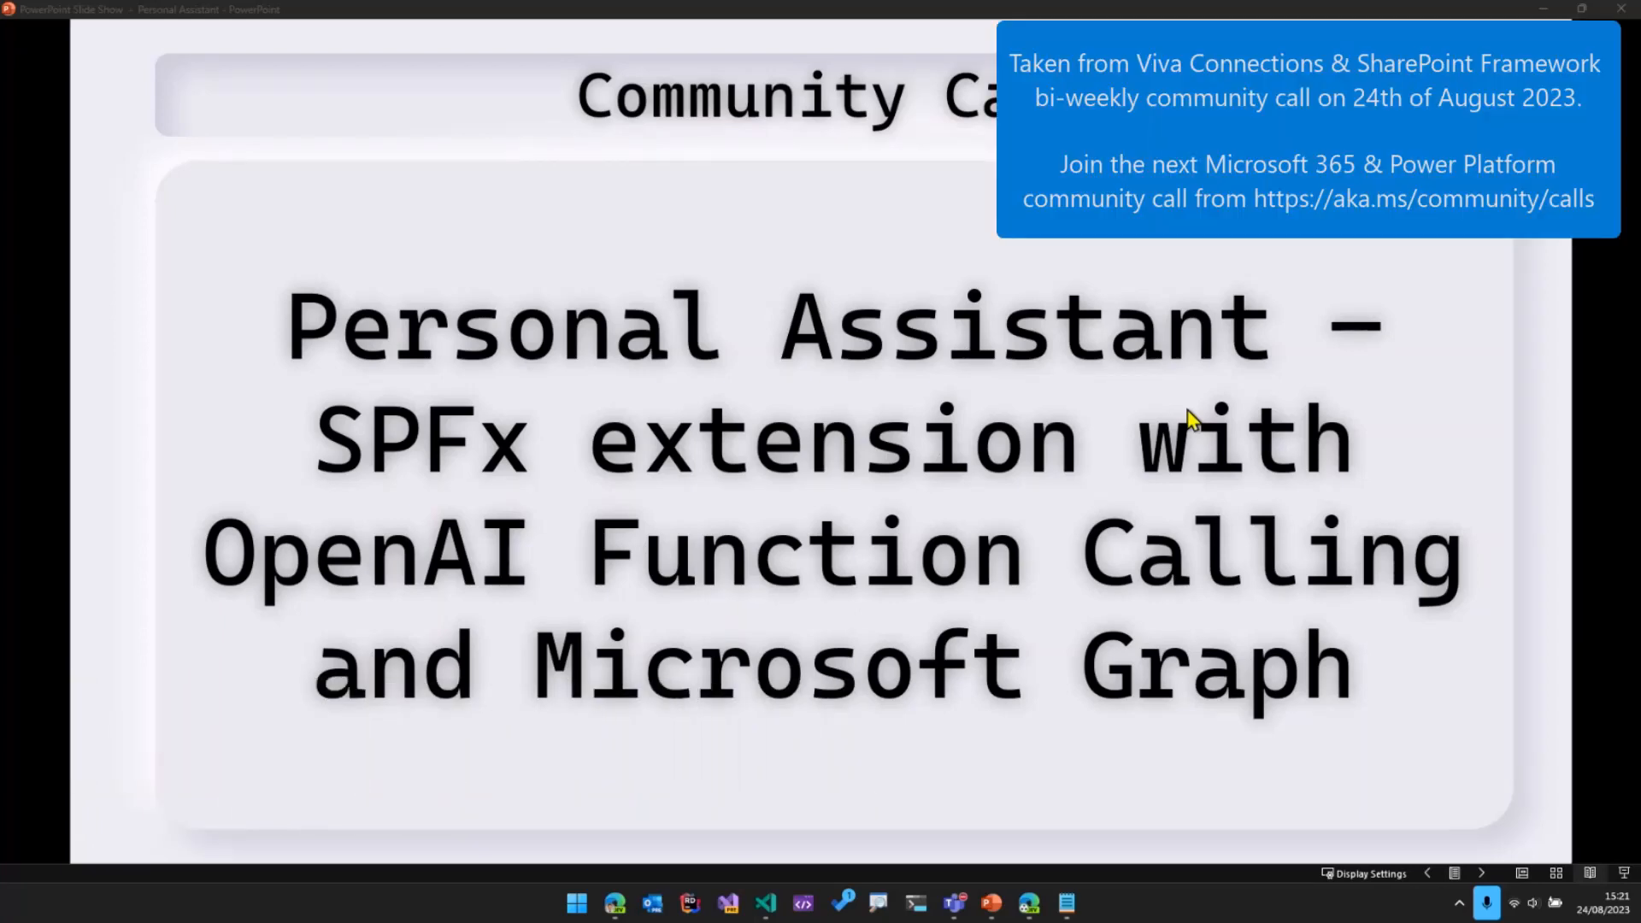
mouse_move(1490, 858)
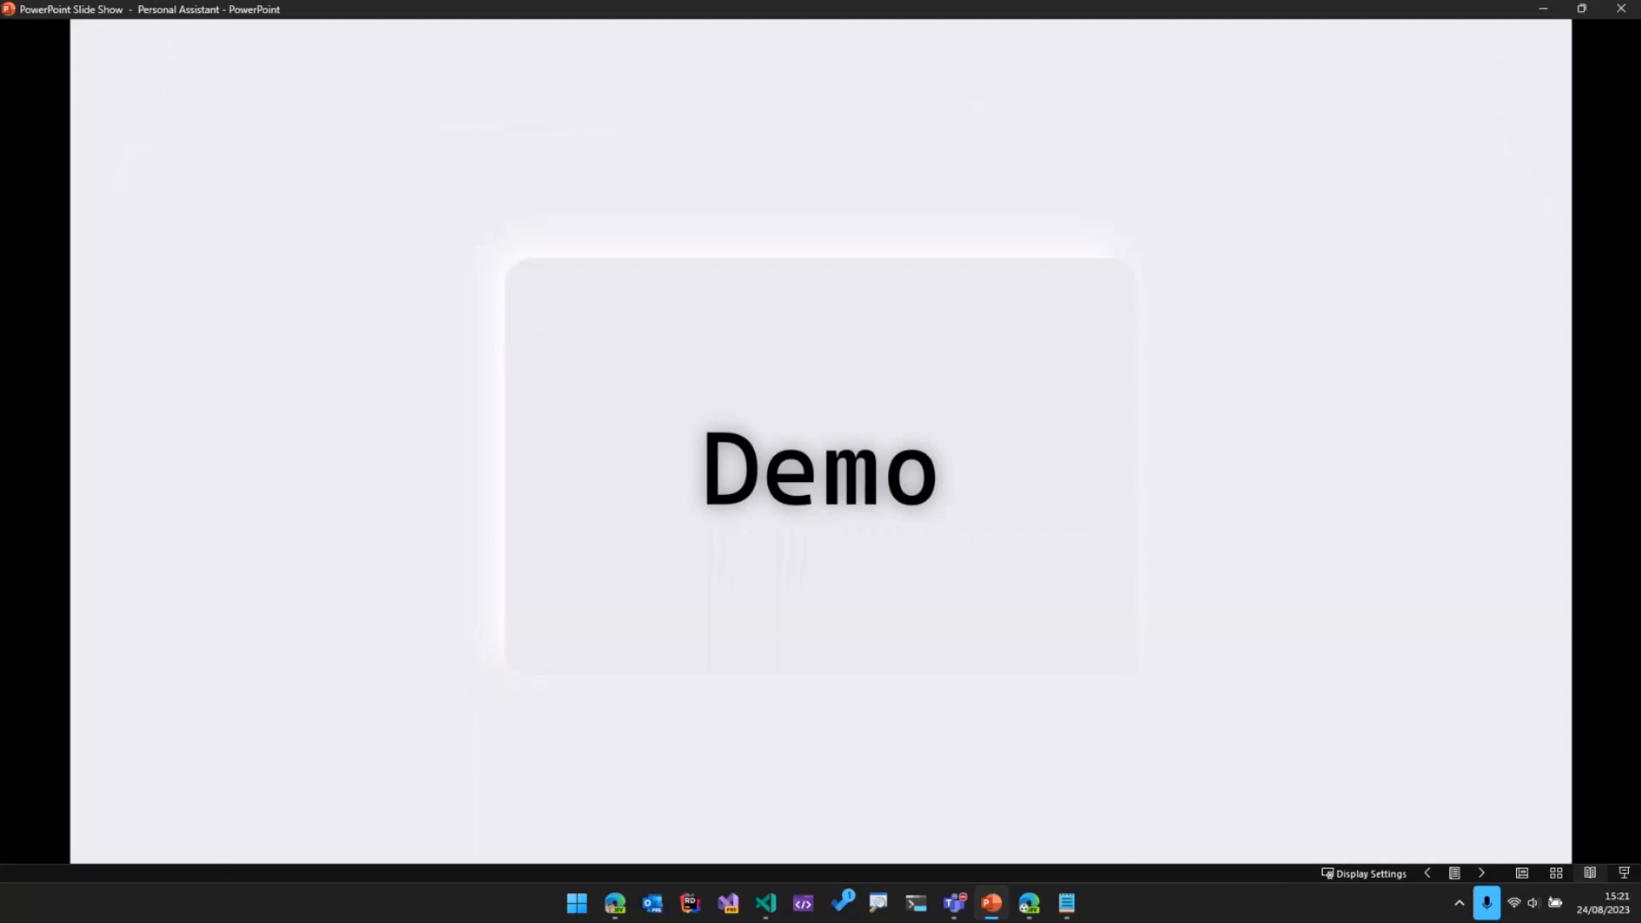
mouse_move(1052, 700)
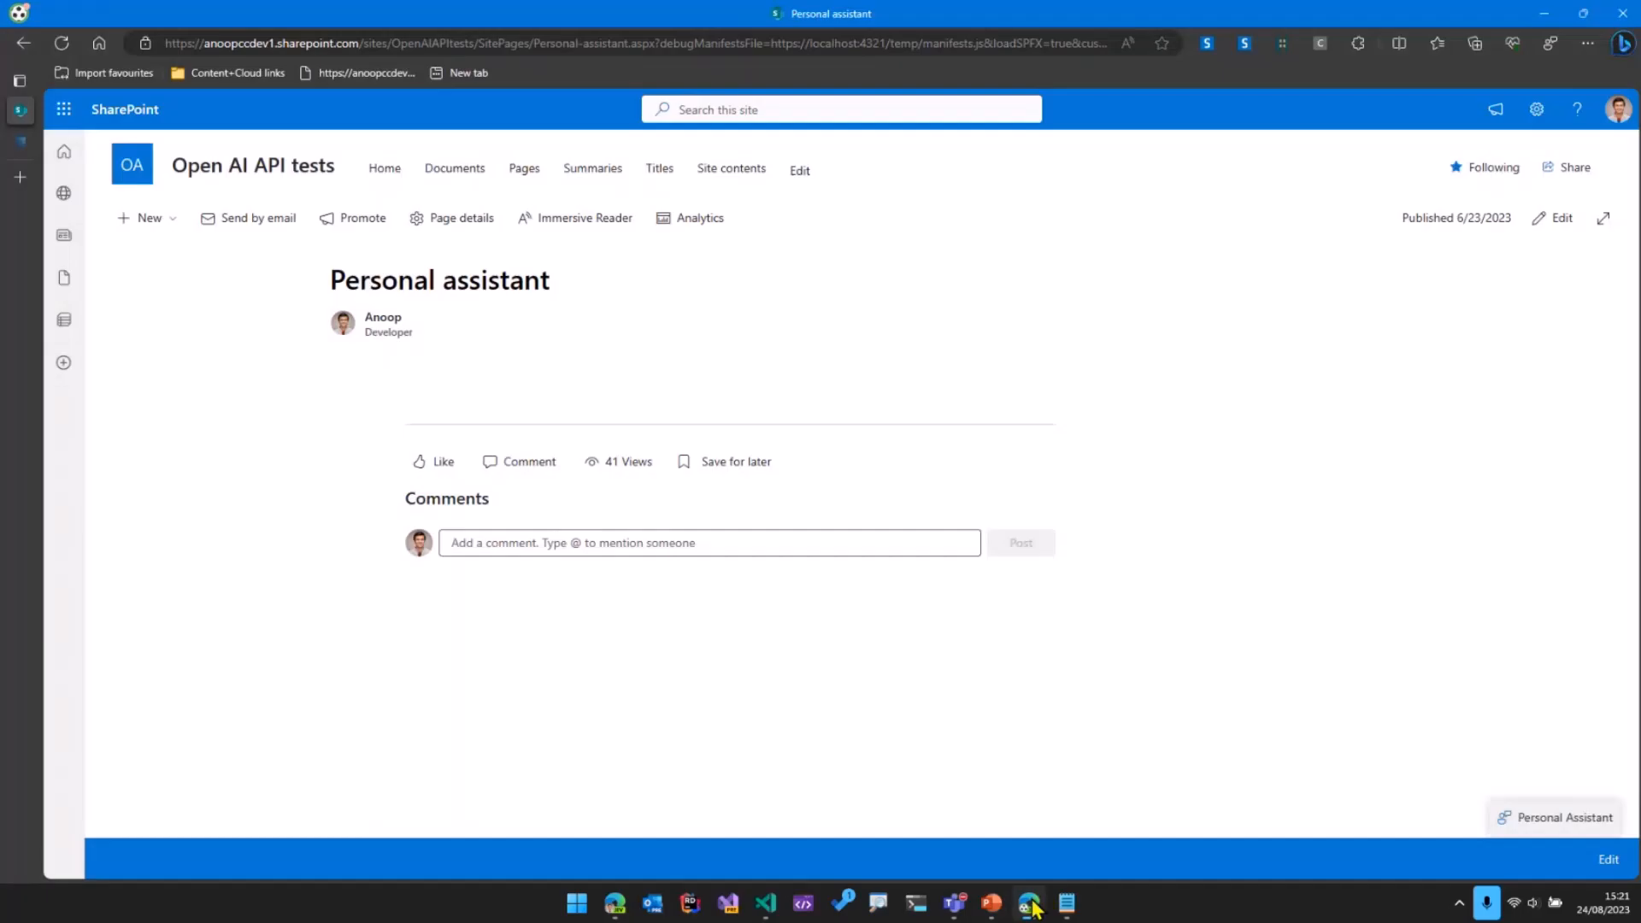
mouse_move(1108, 789)
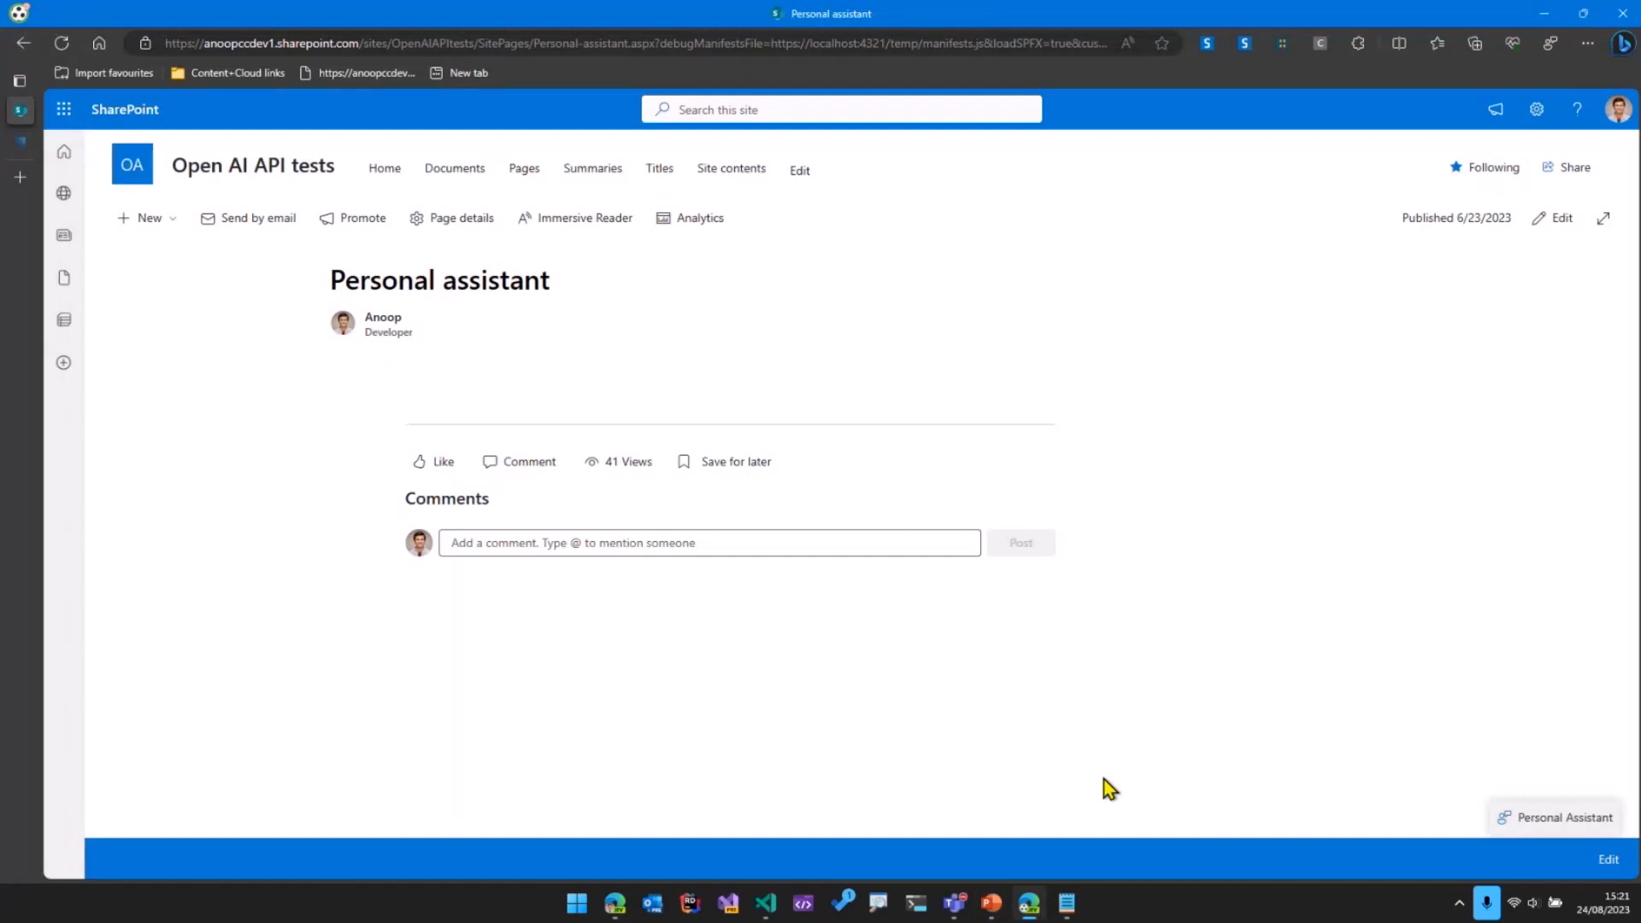
mouse_move(858, 910)
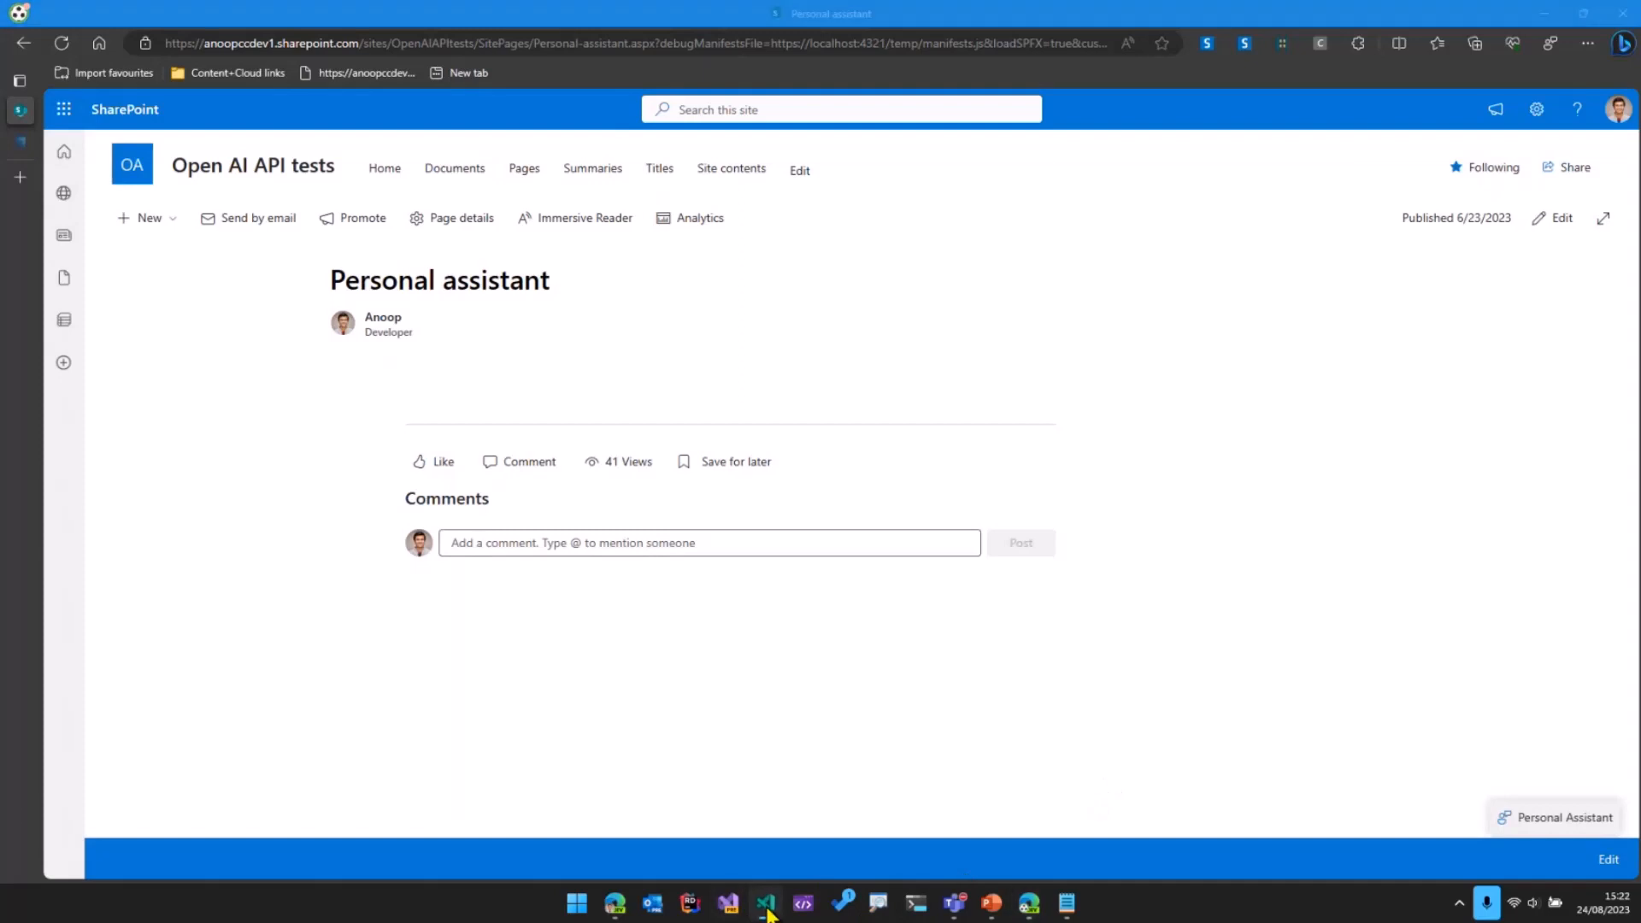
mouse_move(1337, 718)
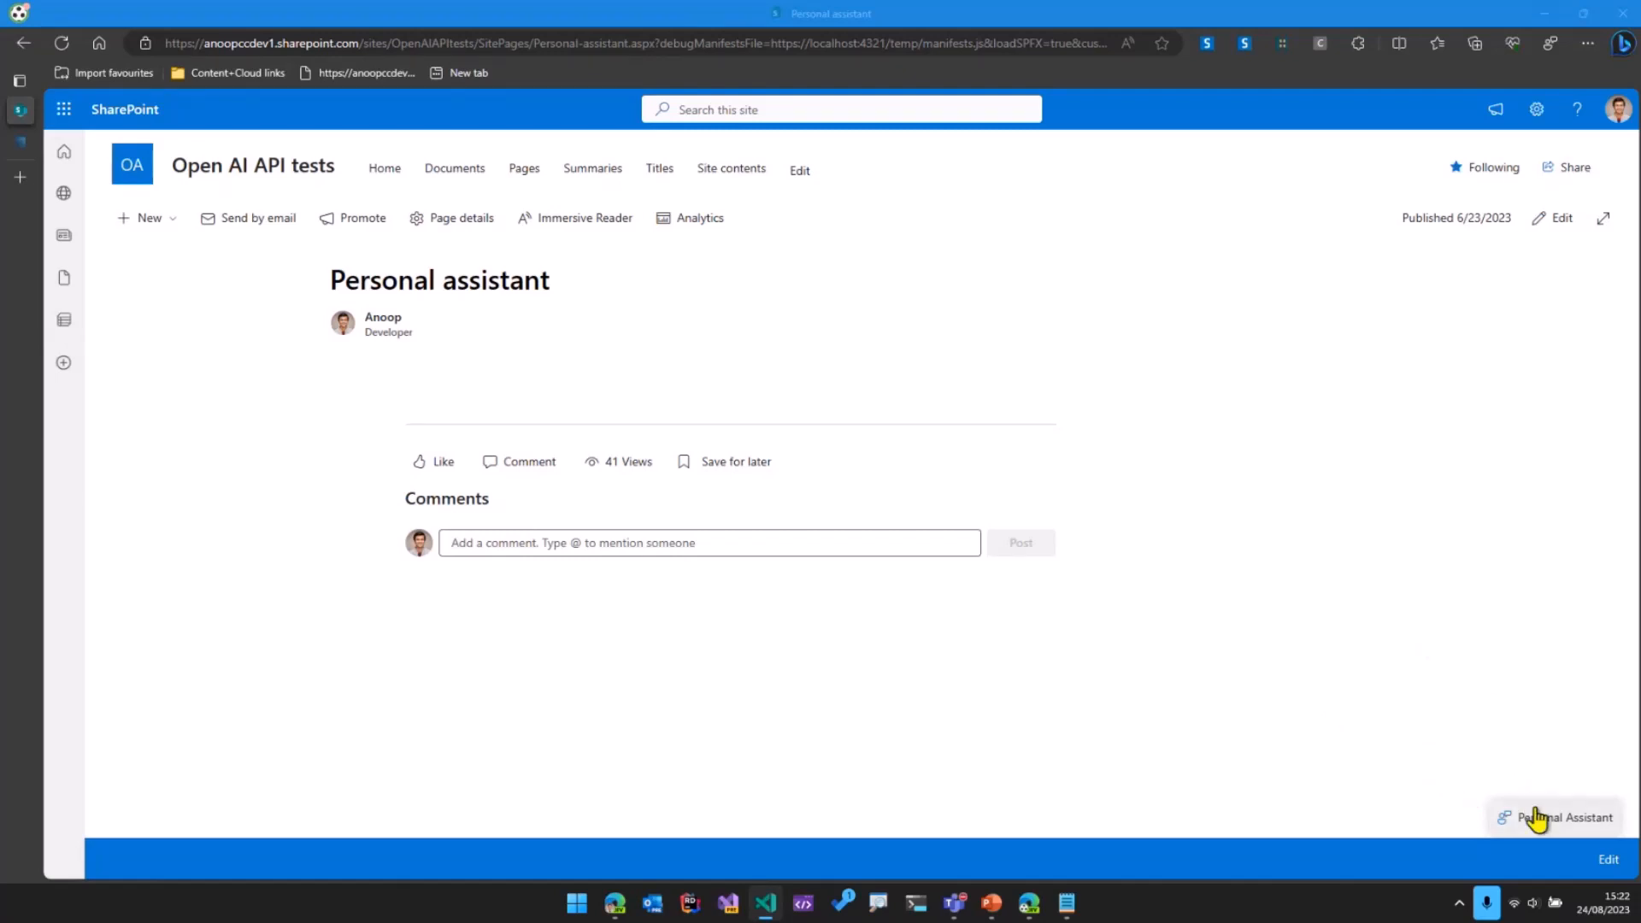
Step: Open the Personal Assistant chat and send 'Who am I?' to get the user's name
click(1558, 817)
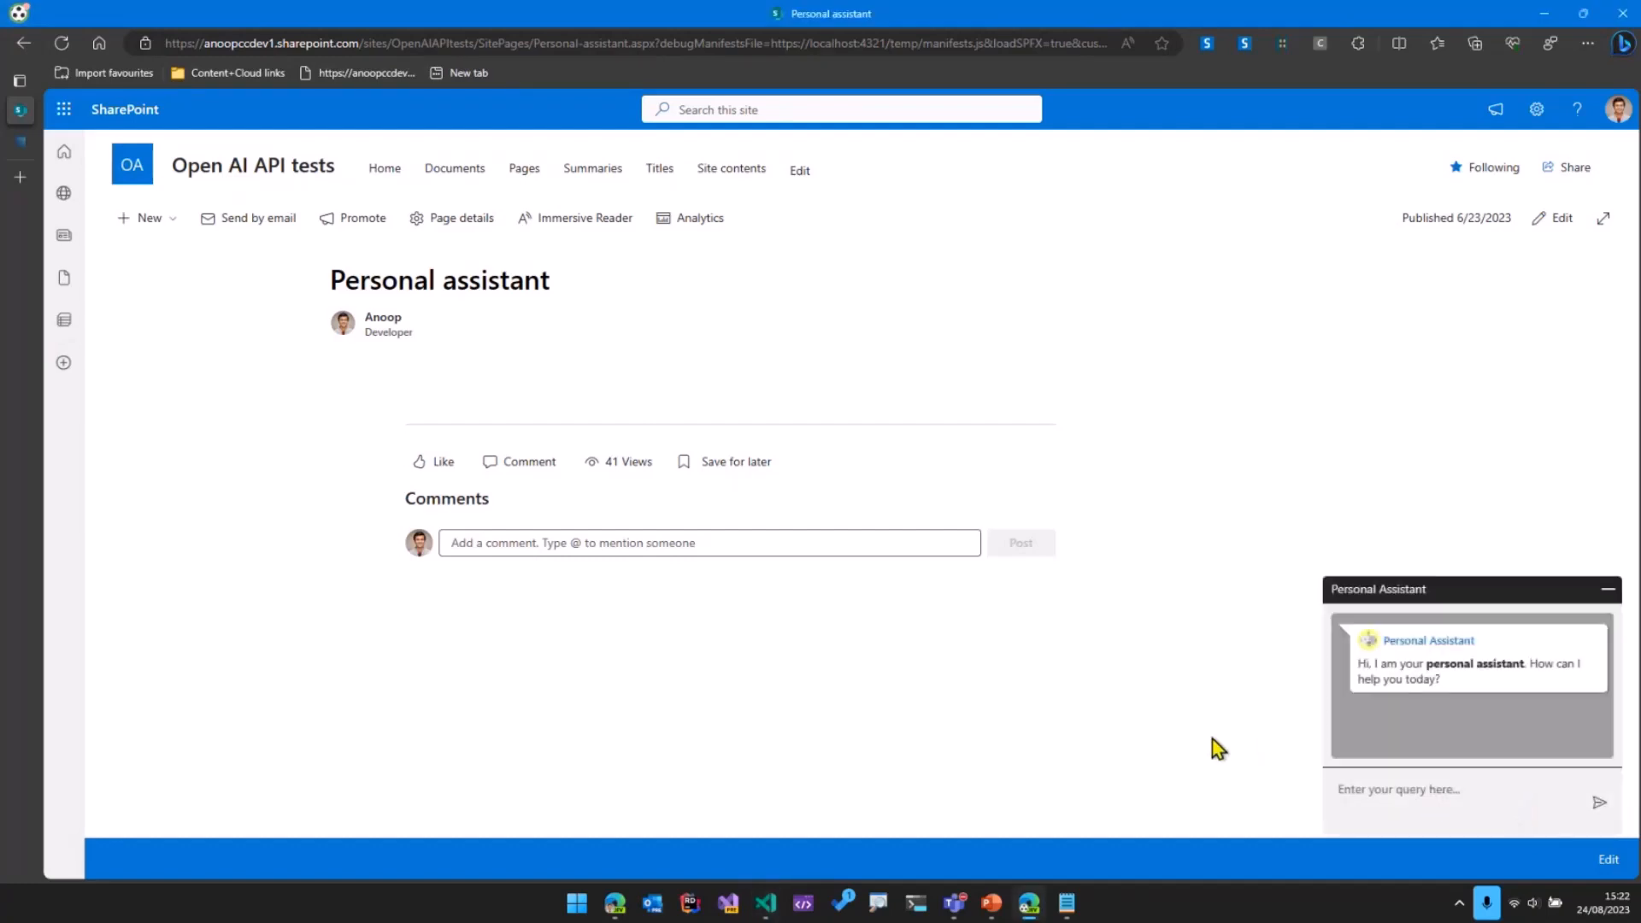
click(1455, 789)
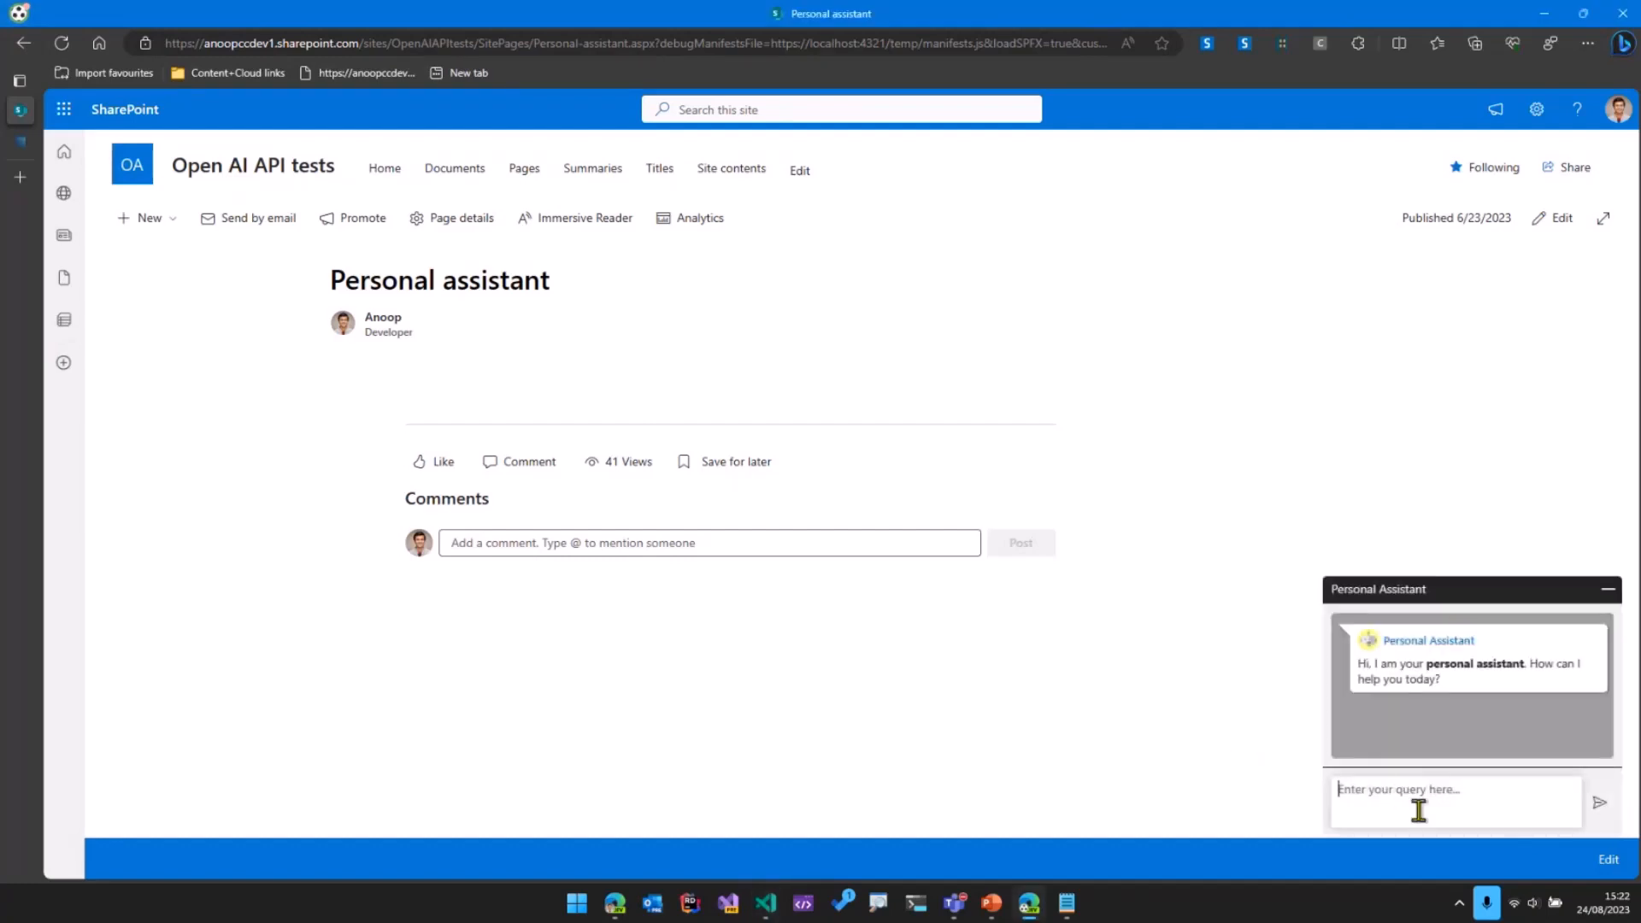
text(Who am I)
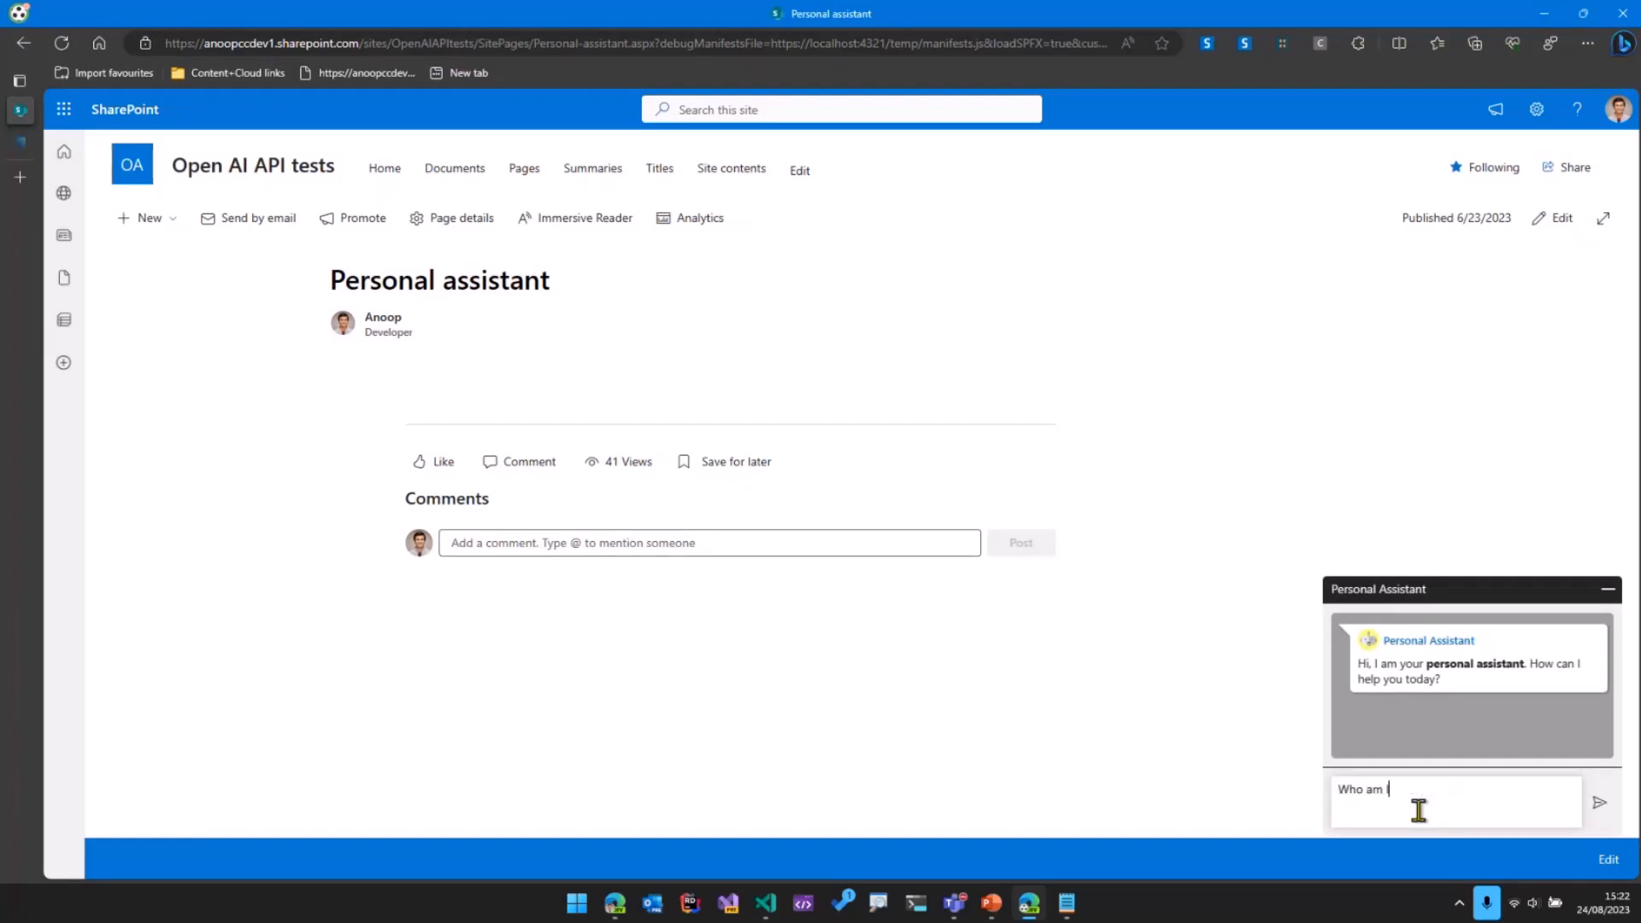
click(1601, 803)
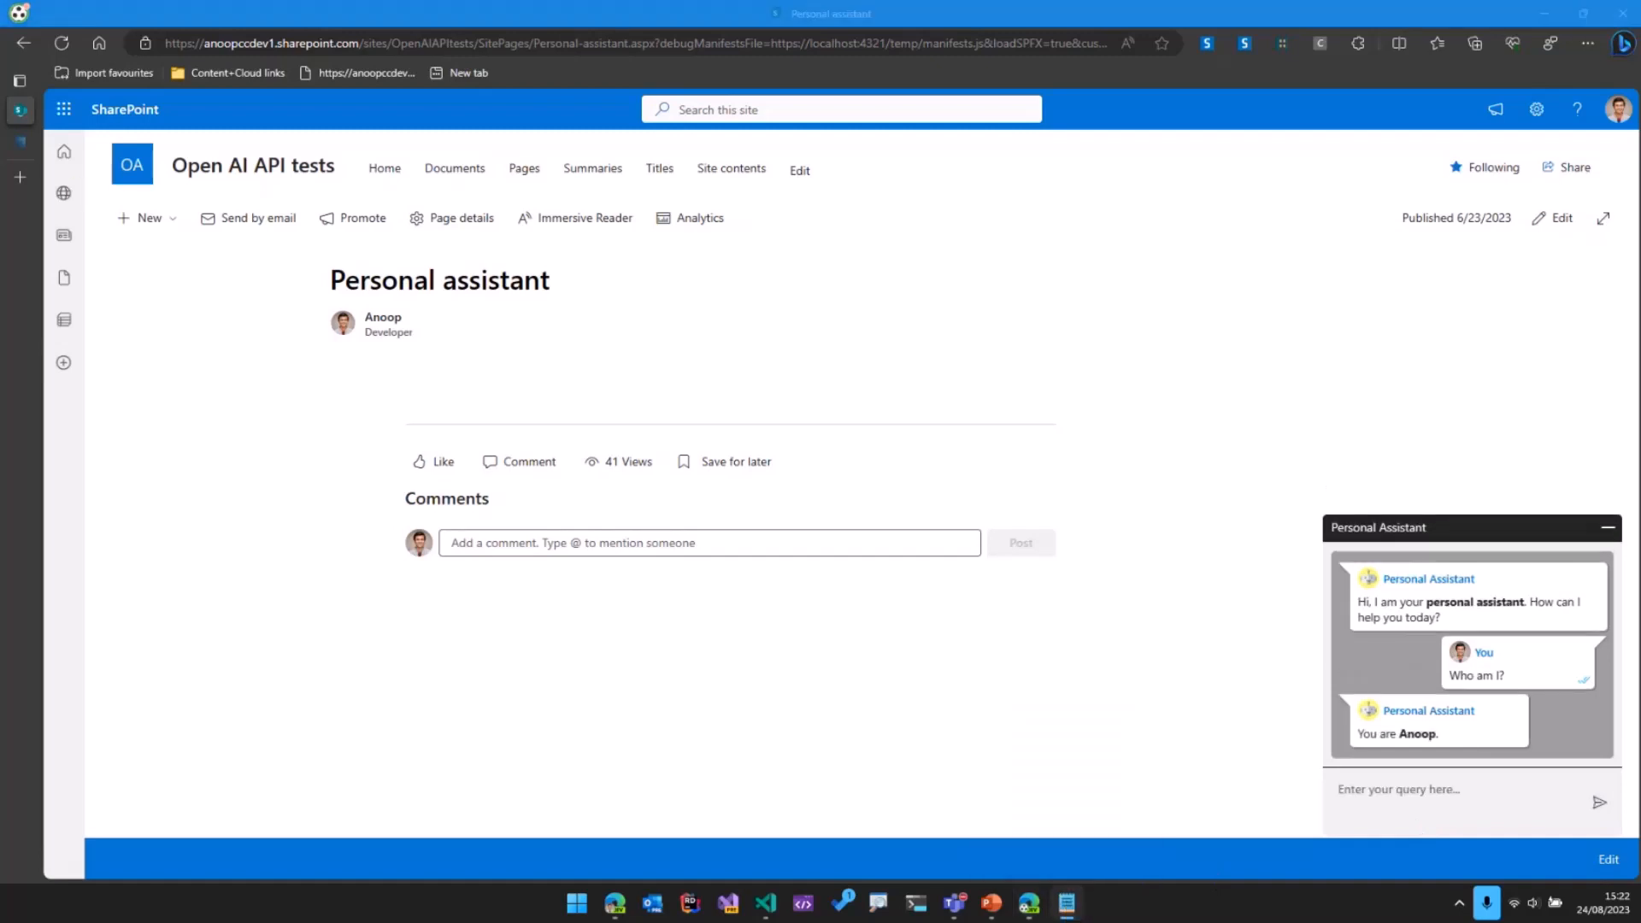
mouse_move(652, 274)
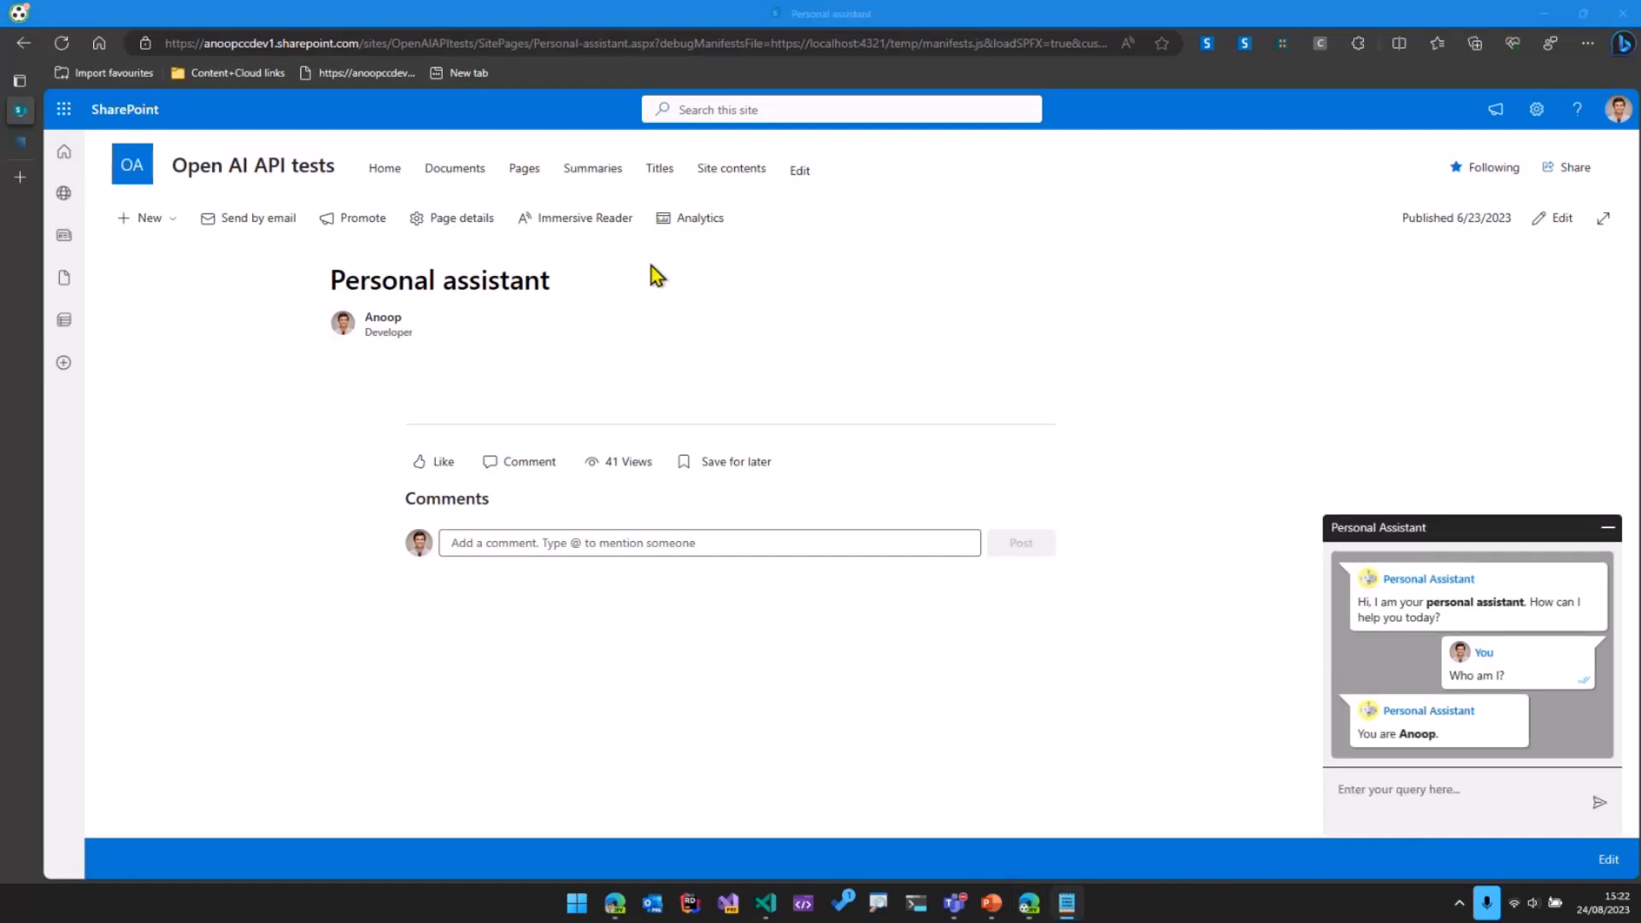
Step: Send 'When am I meeting Megan Bowen next?' to the assistant
text(When am I meeting Megan Bowen next?)
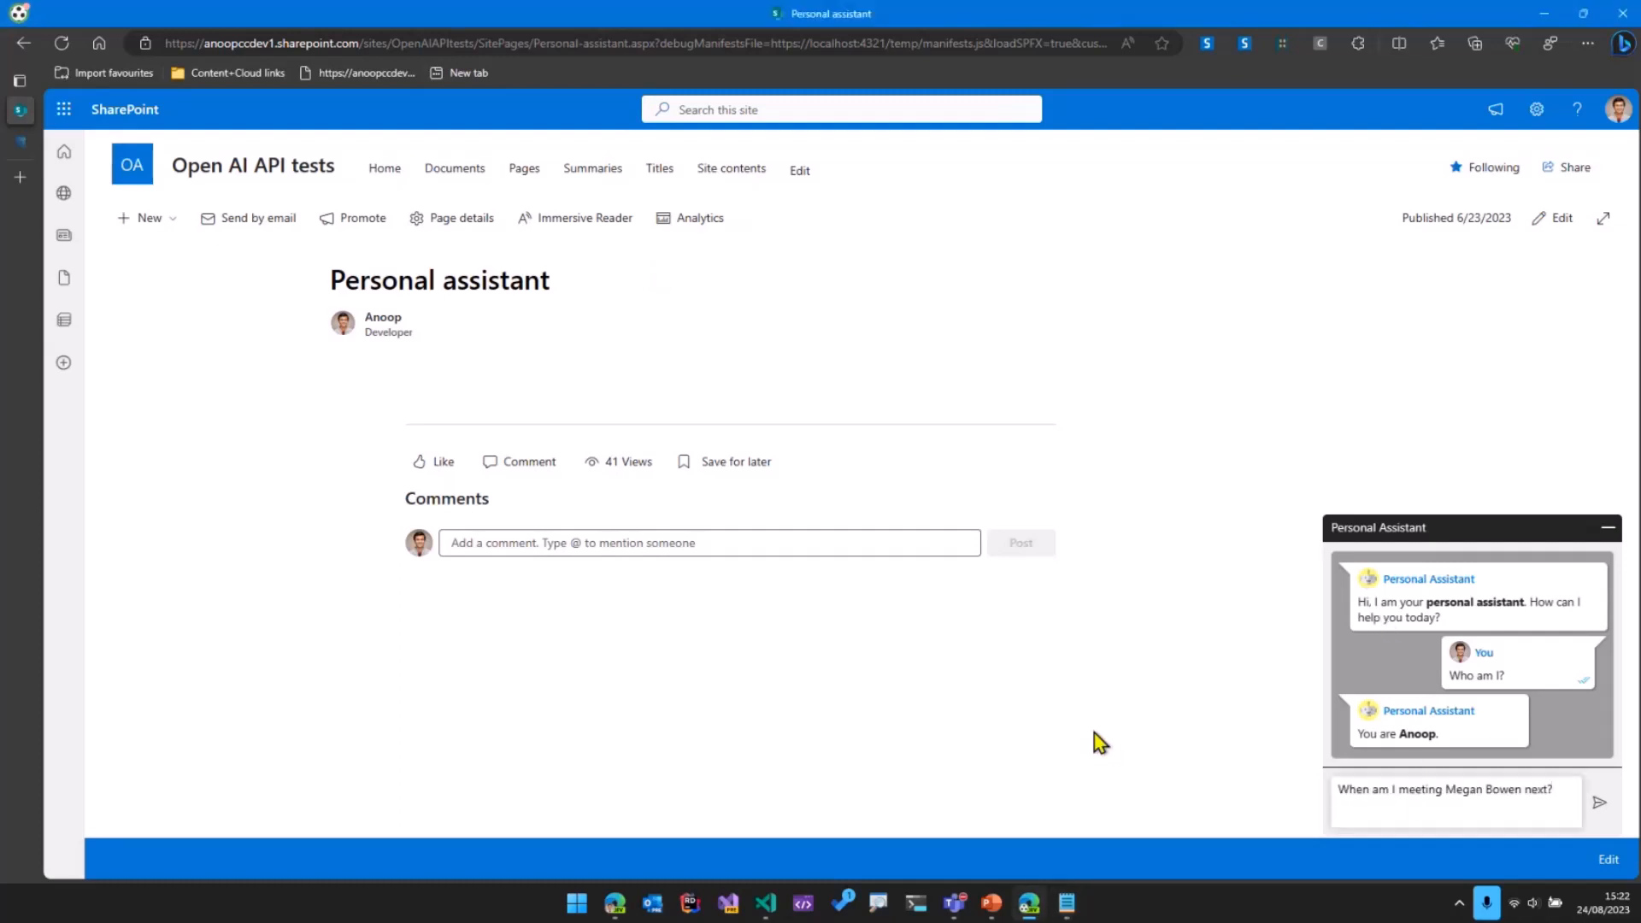
click(1600, 802)
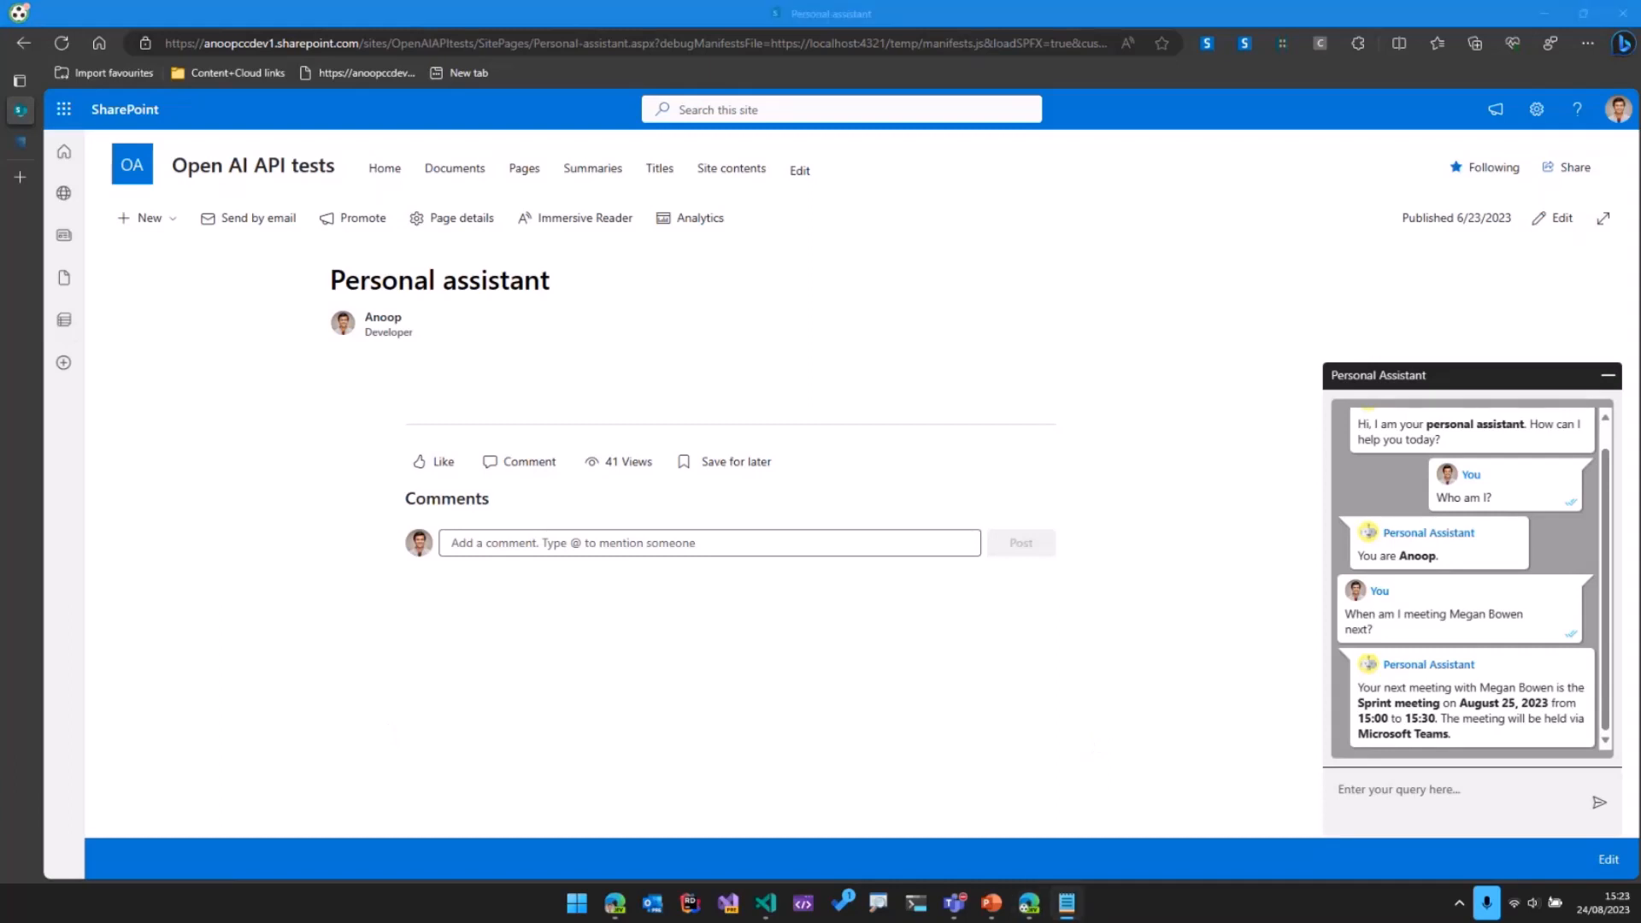
Step: Send 'Am I attending a webinar soon?' to the assistant
text(Am I attending a webinar soon?)
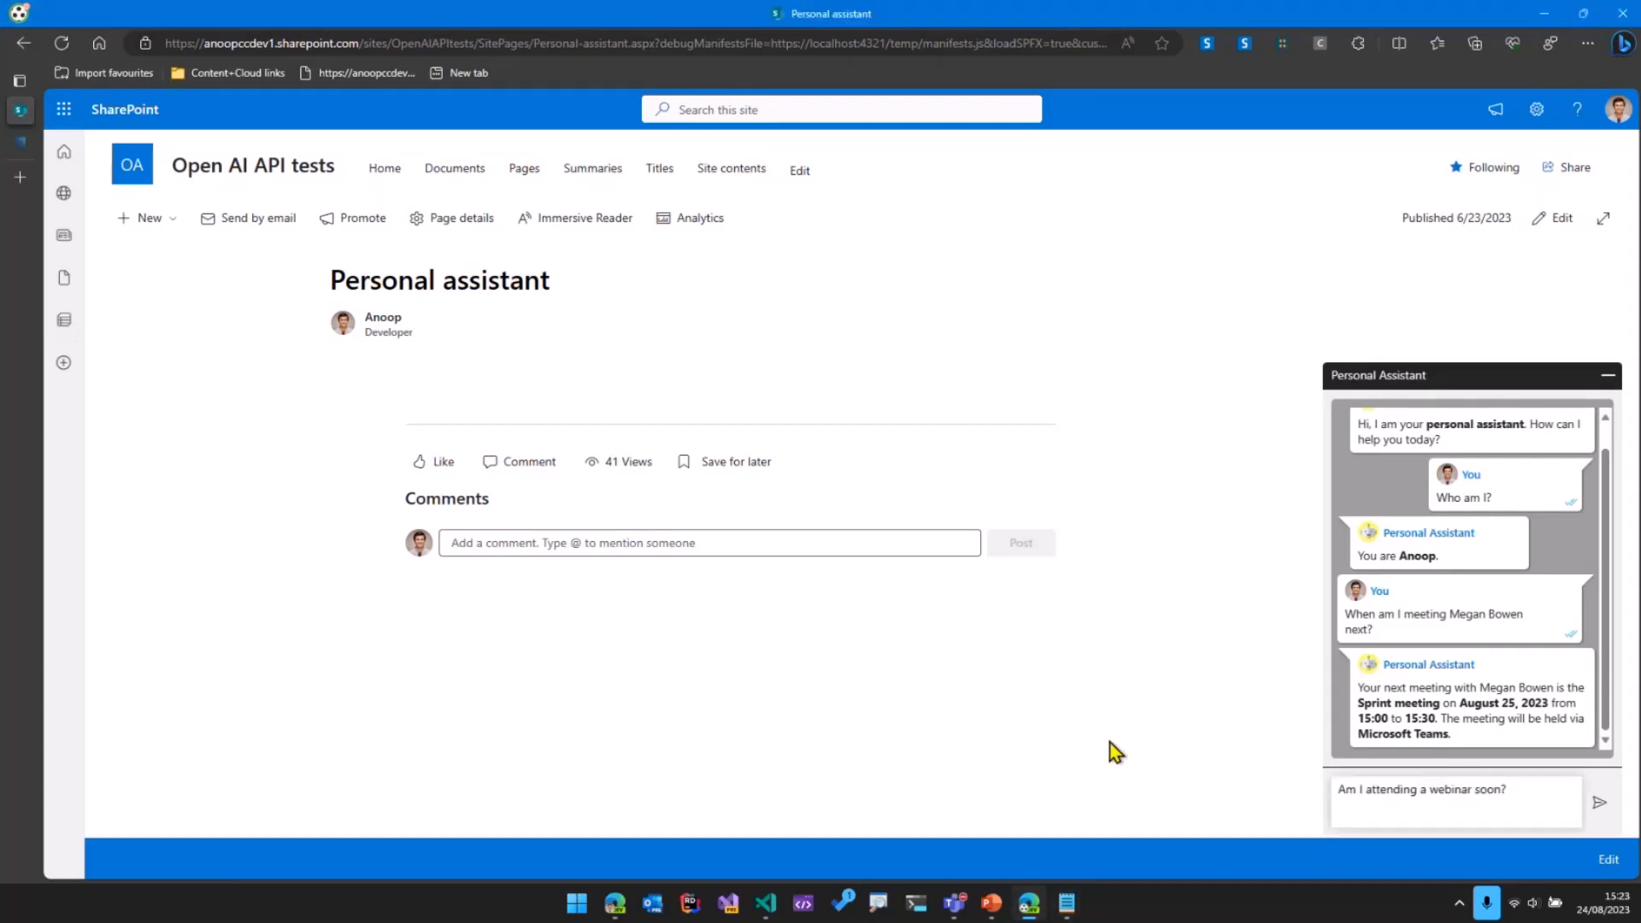
click(1599, 804)
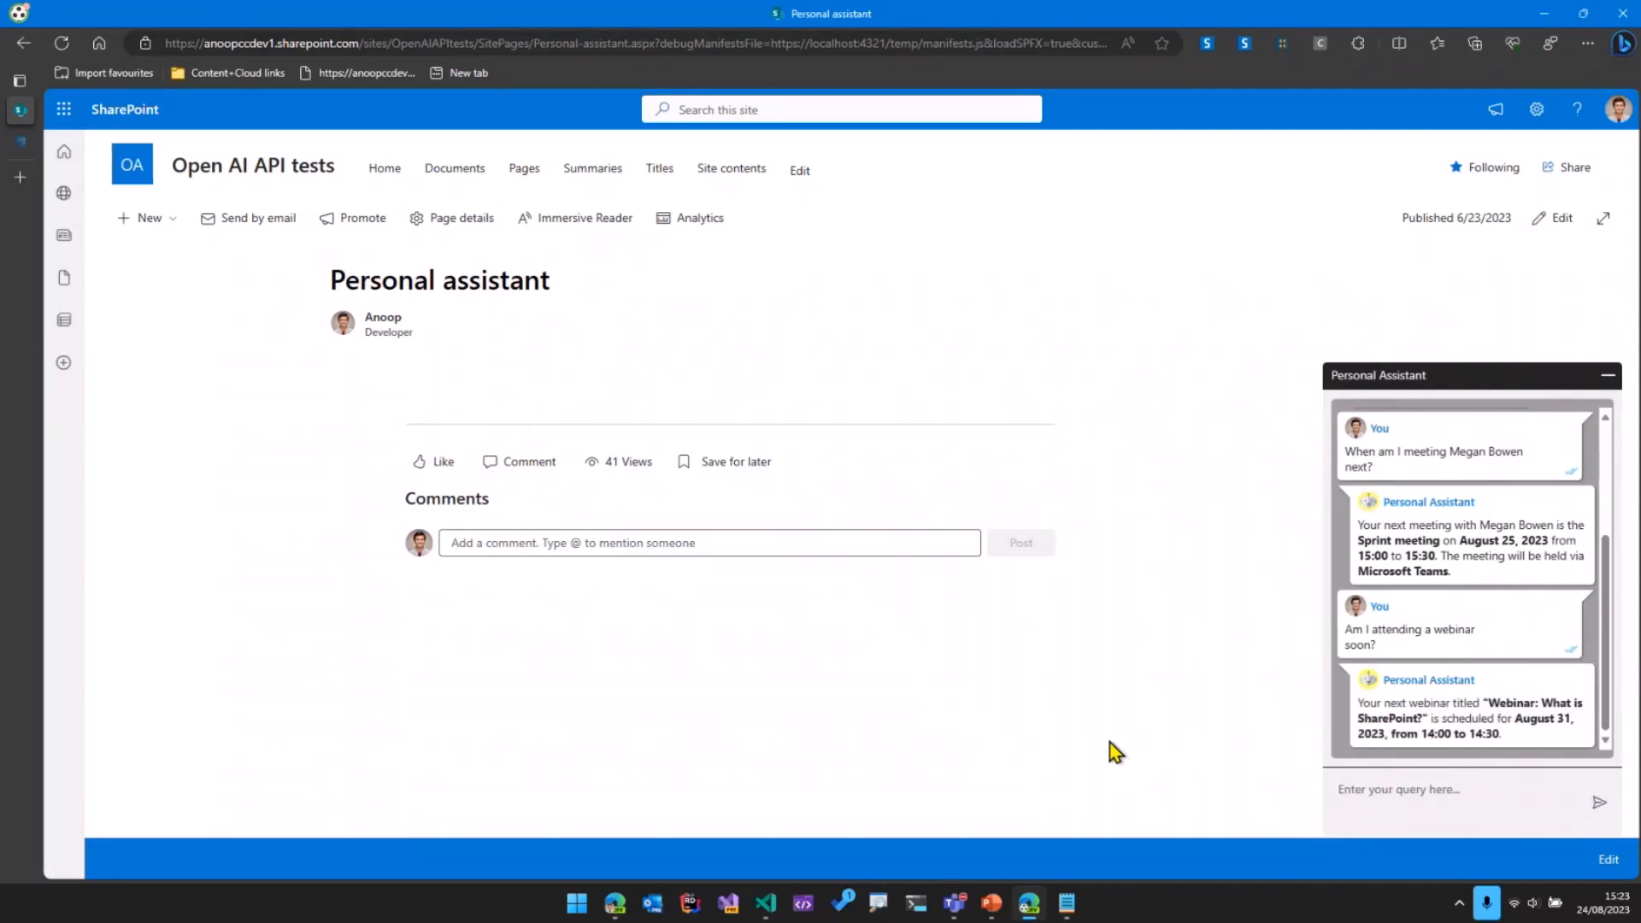
mouse_move(1099, 756)
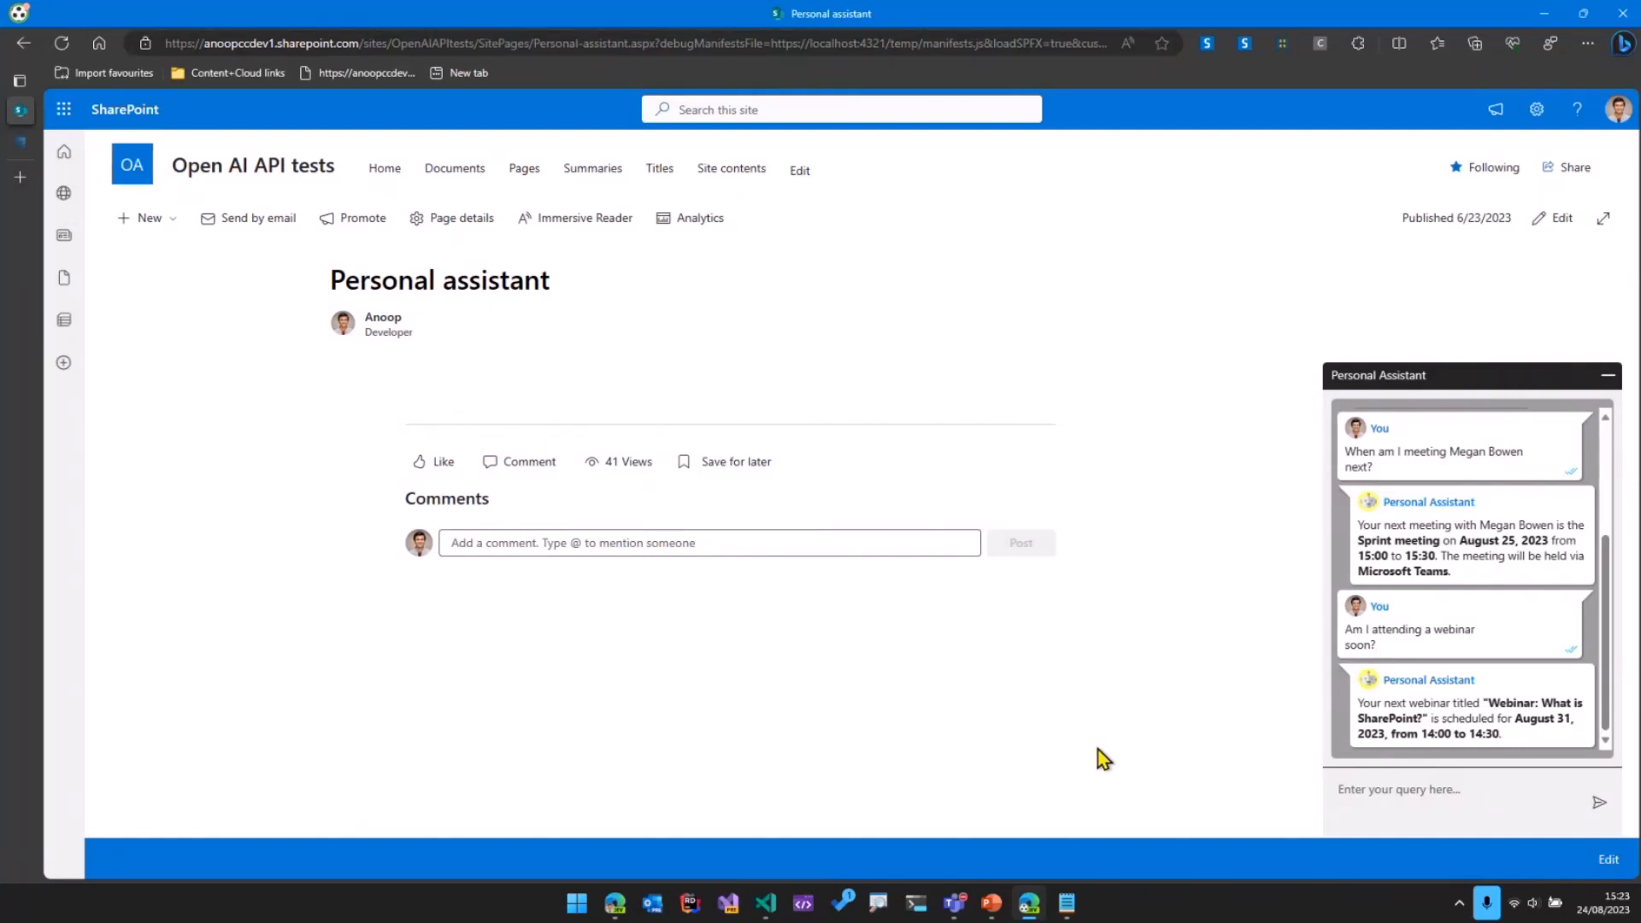
Step: Switch to the Outlook calendar and check the 25 August Sprint meeting details
click(20, 79)
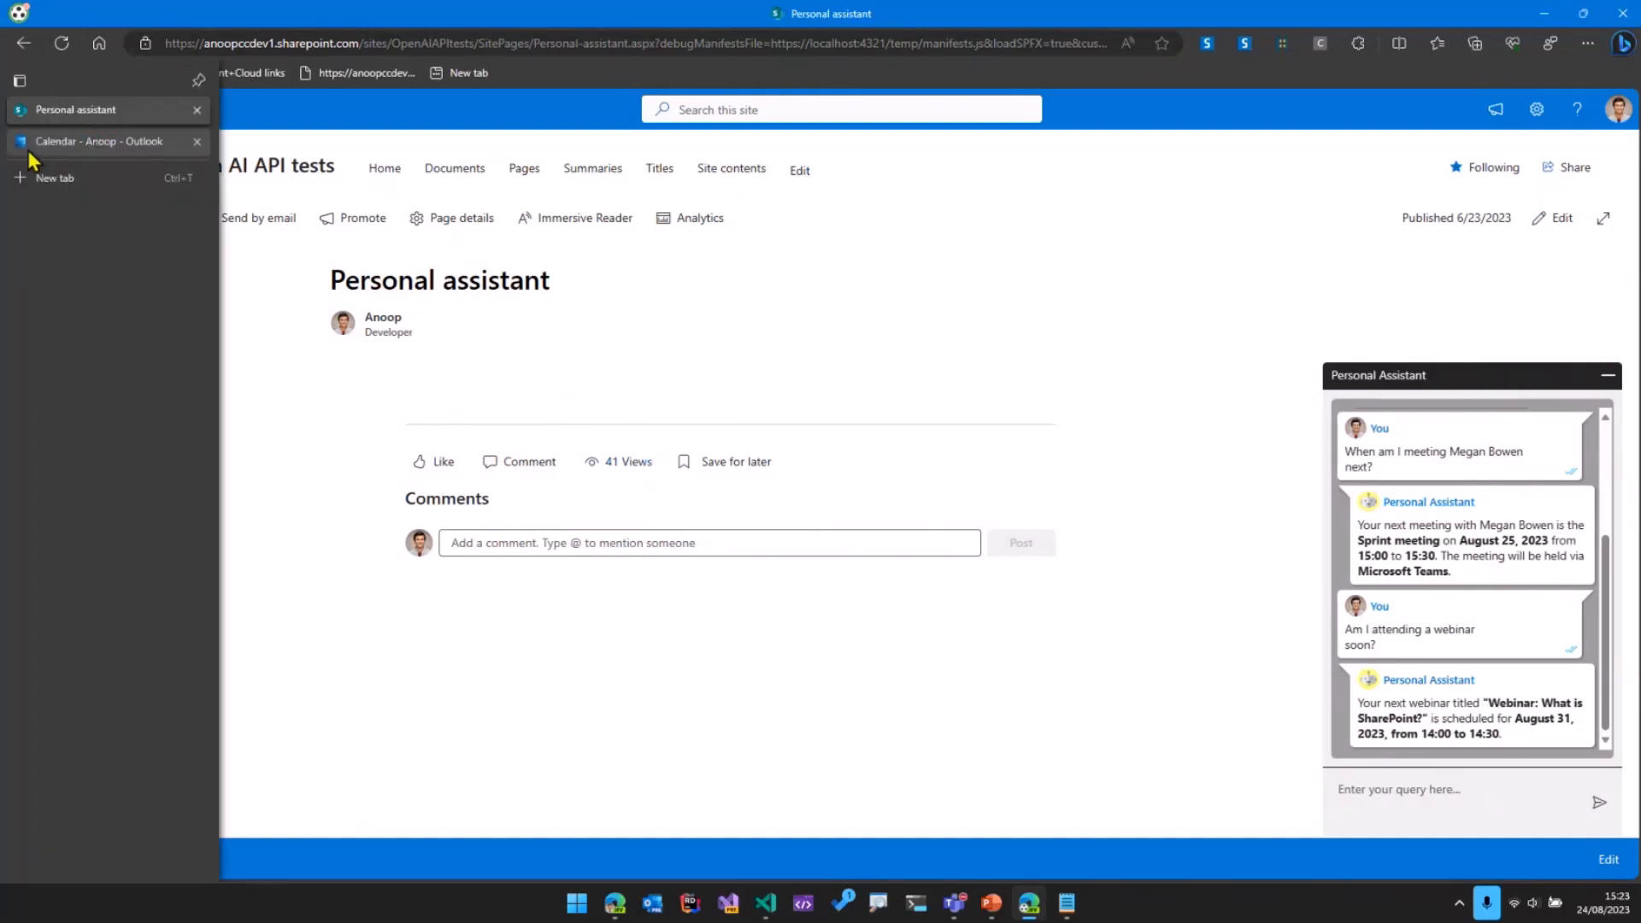
click(94, 141)
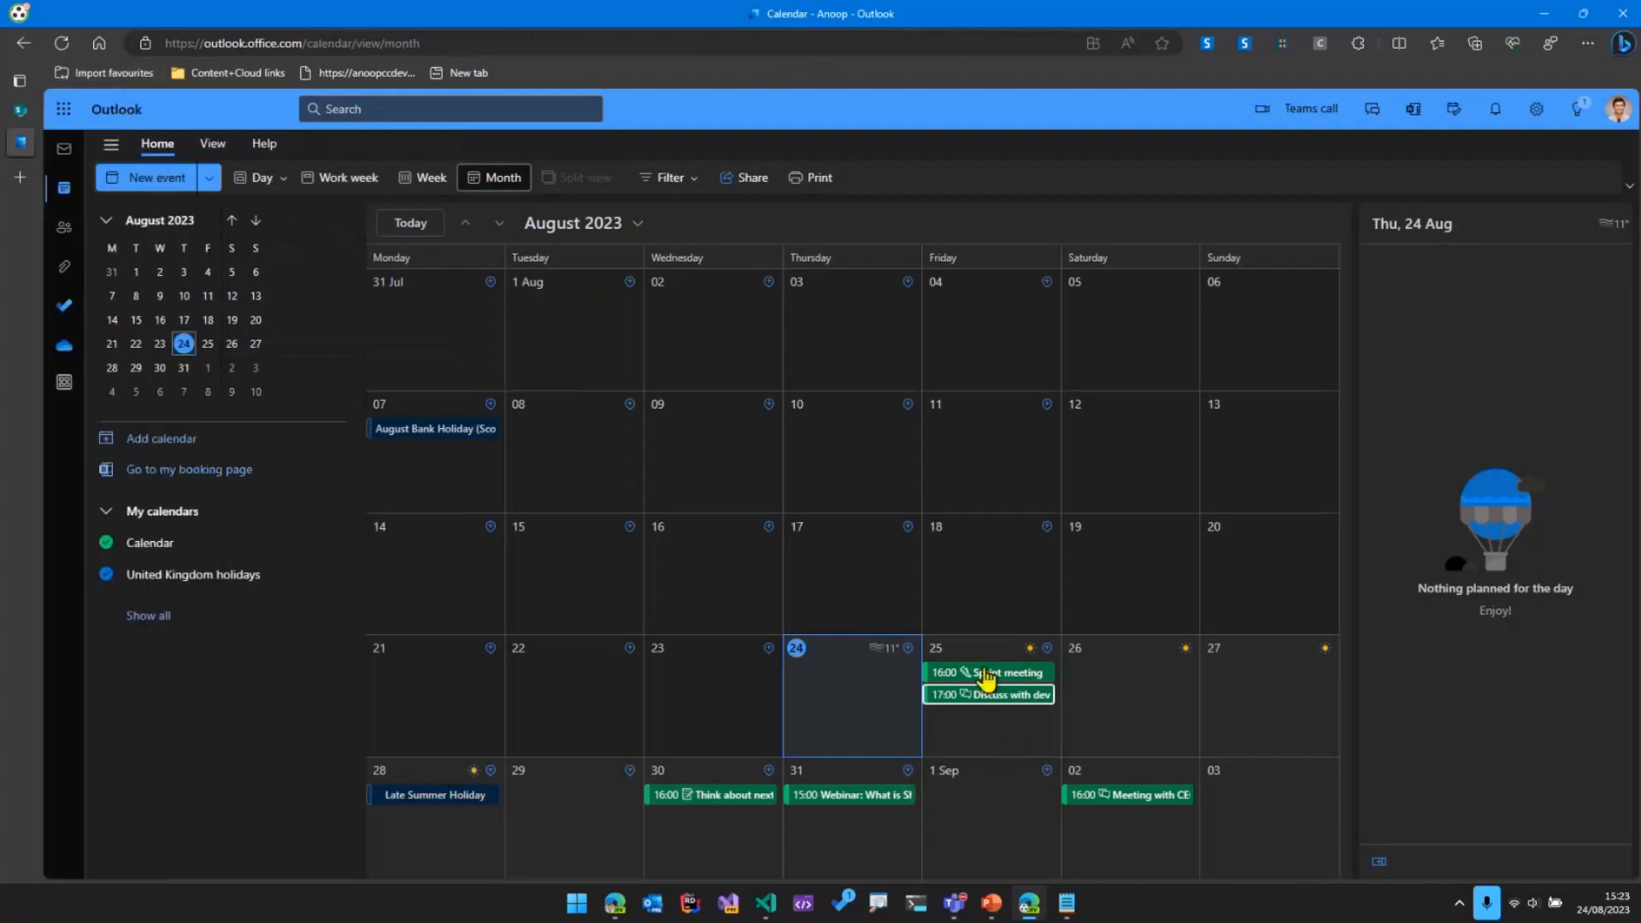
click(984, 672)
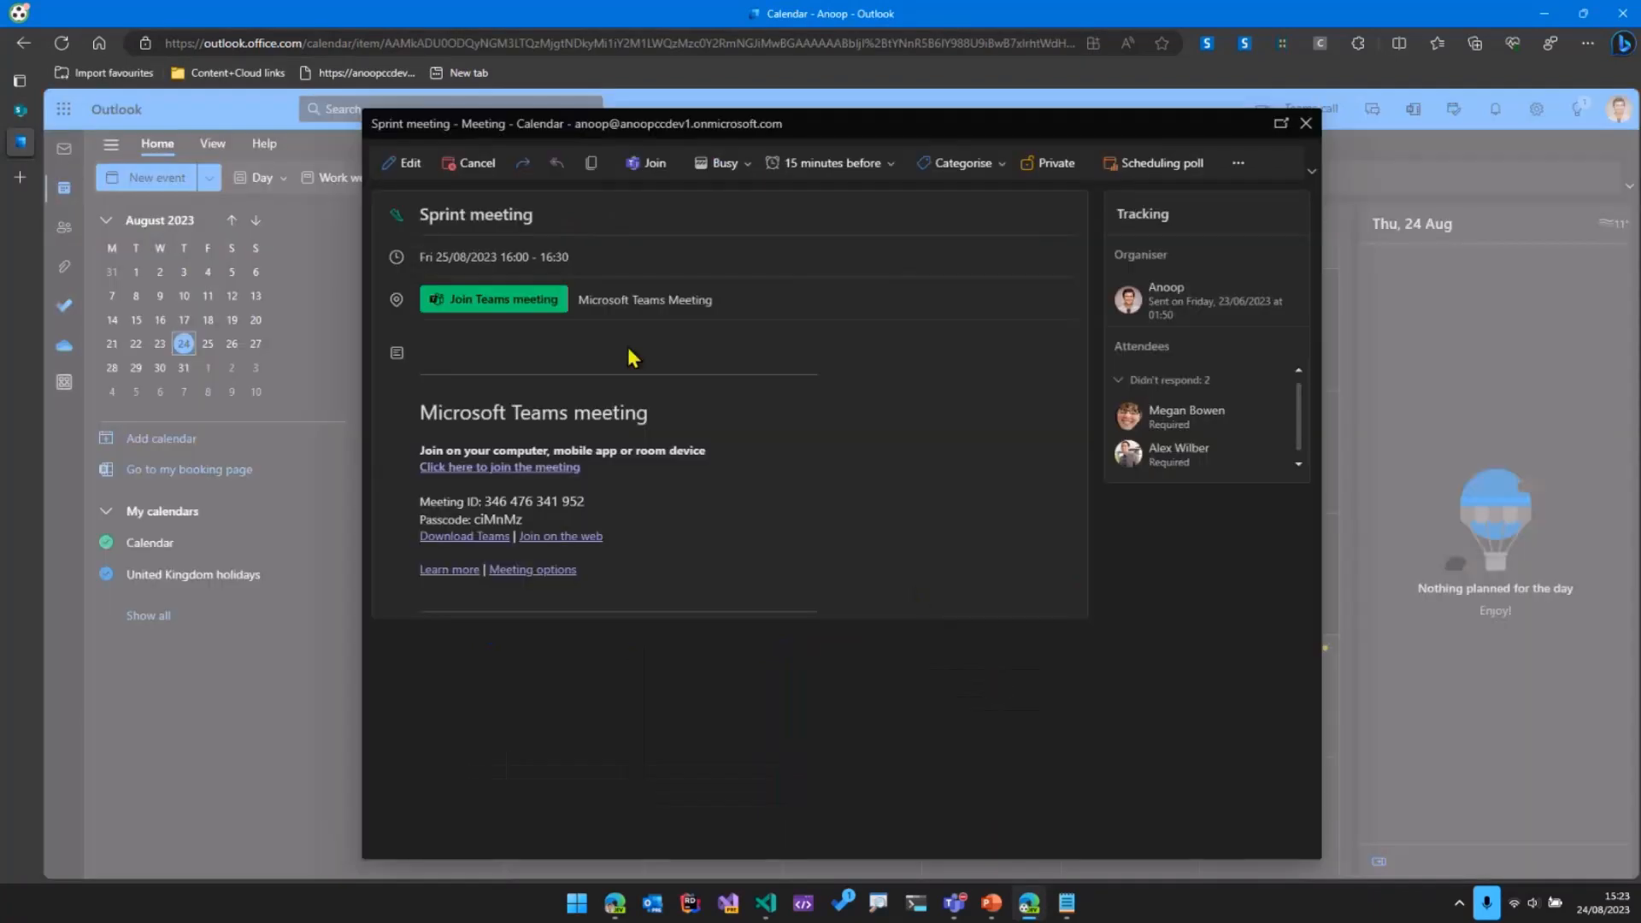
mouse_move(1170, 419)
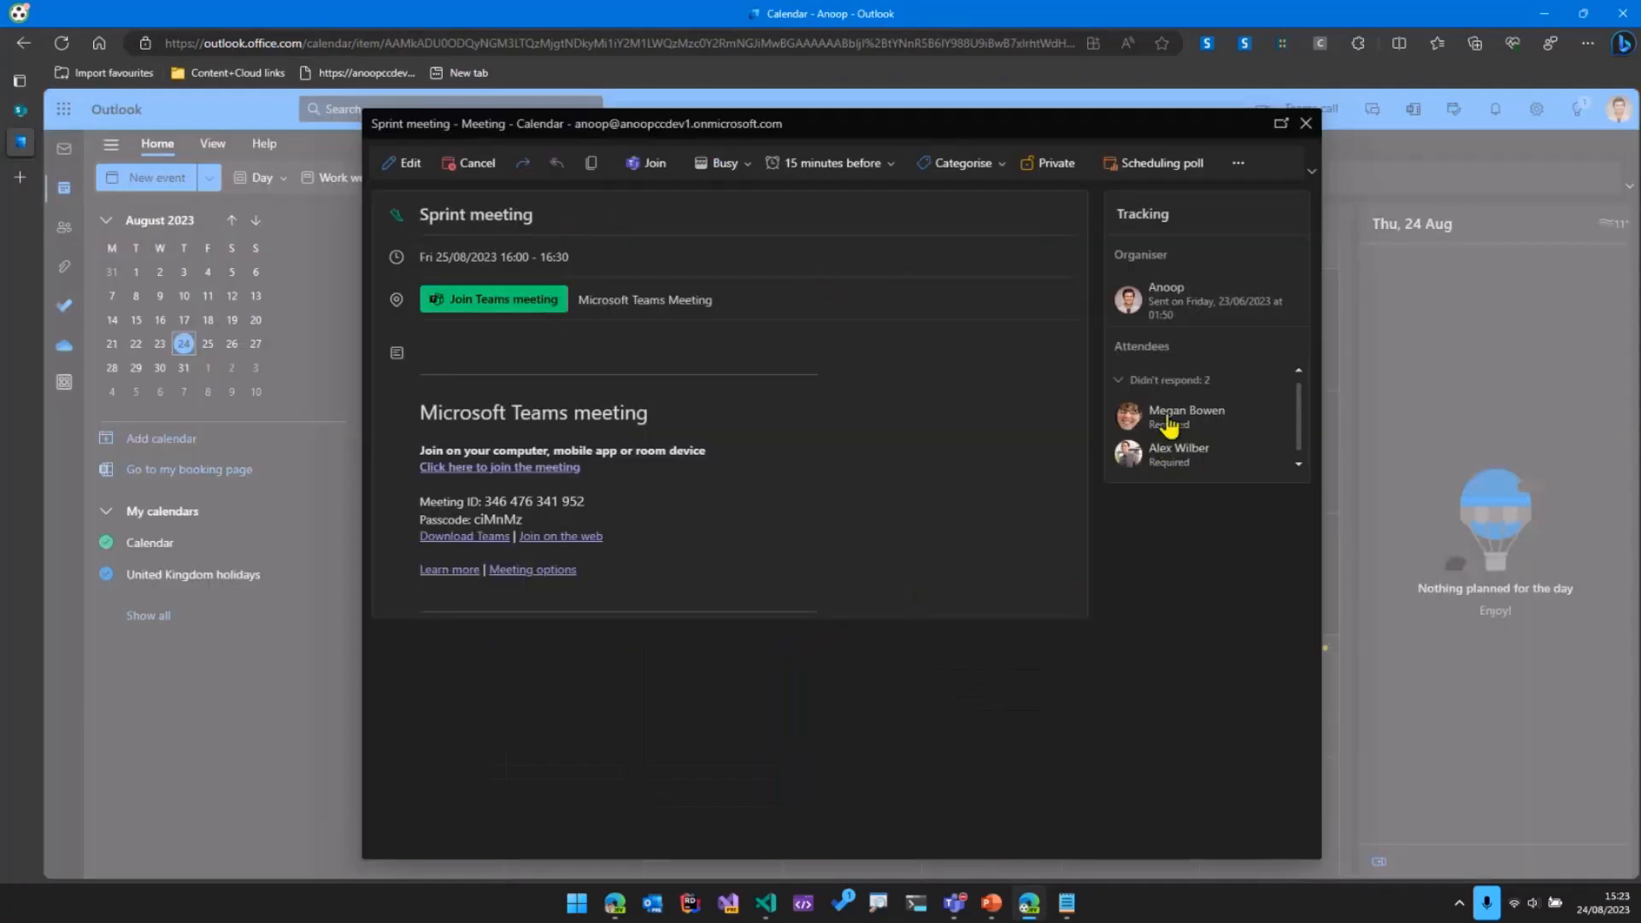
click(1305, 123)
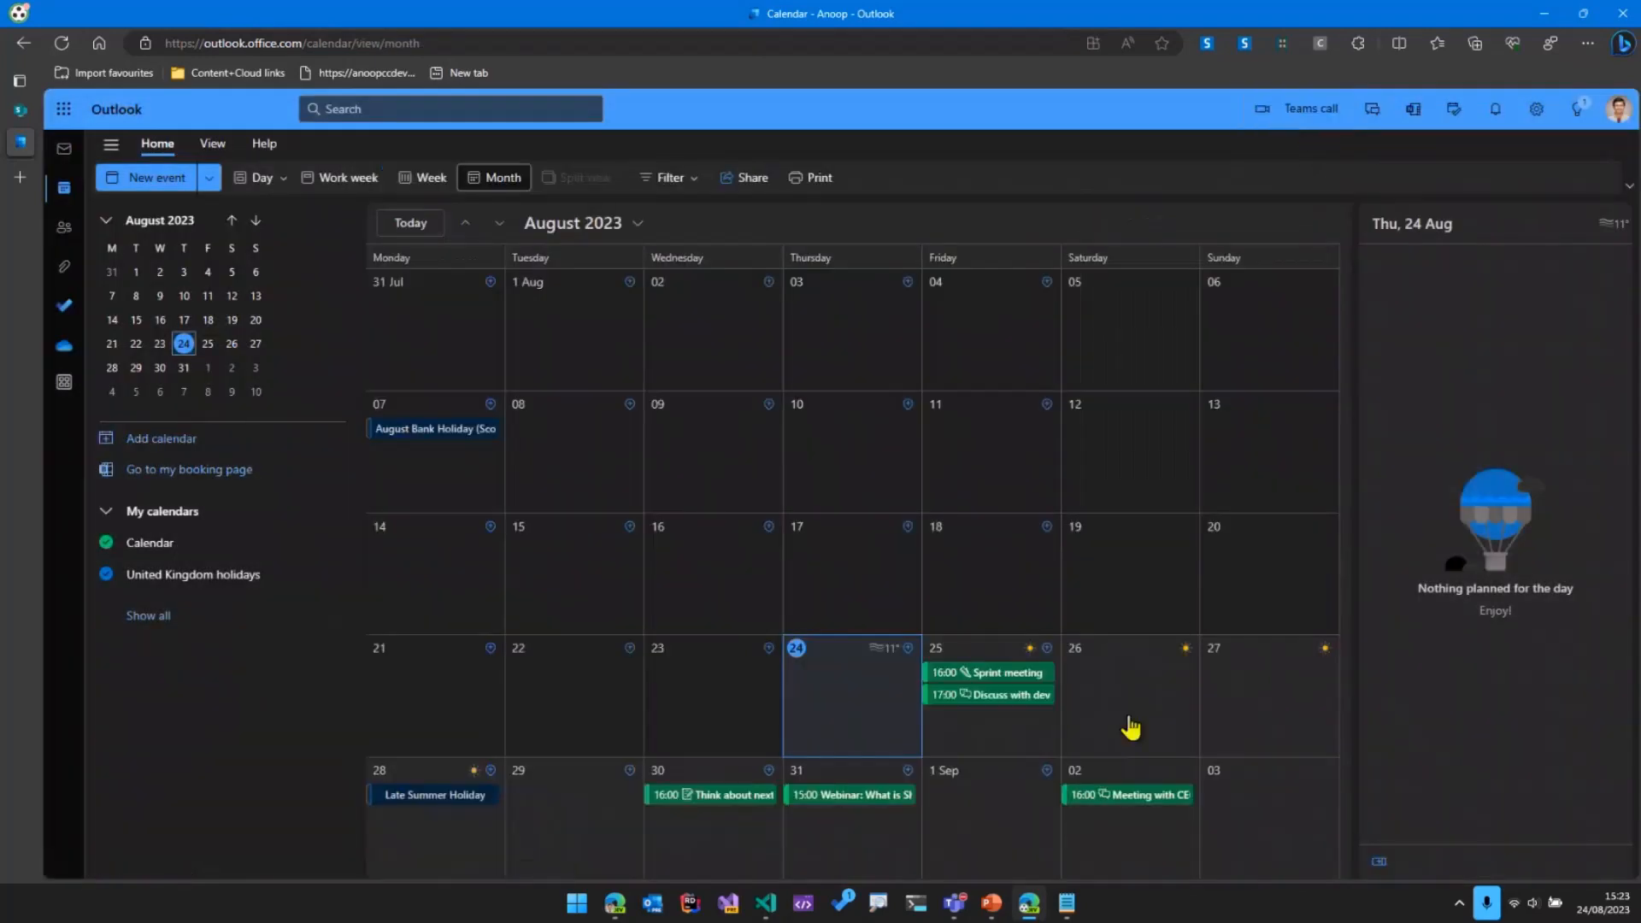
Step: Open and close the 31 August 'What is SharePoint?' webinar details
click(849, 794)
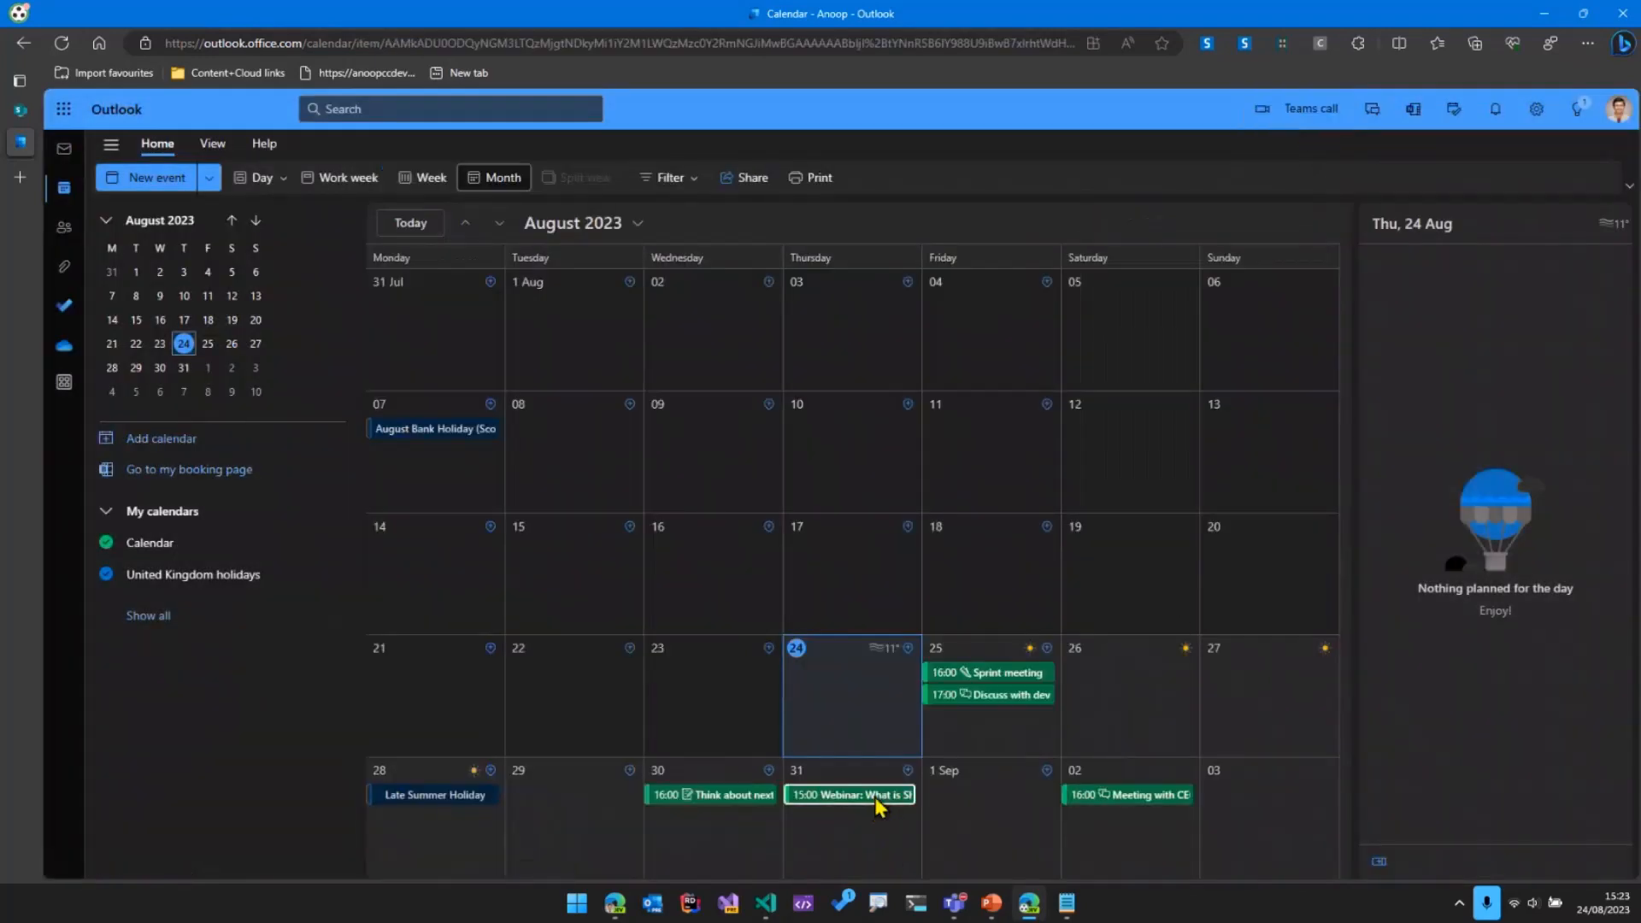
click(850, 794)
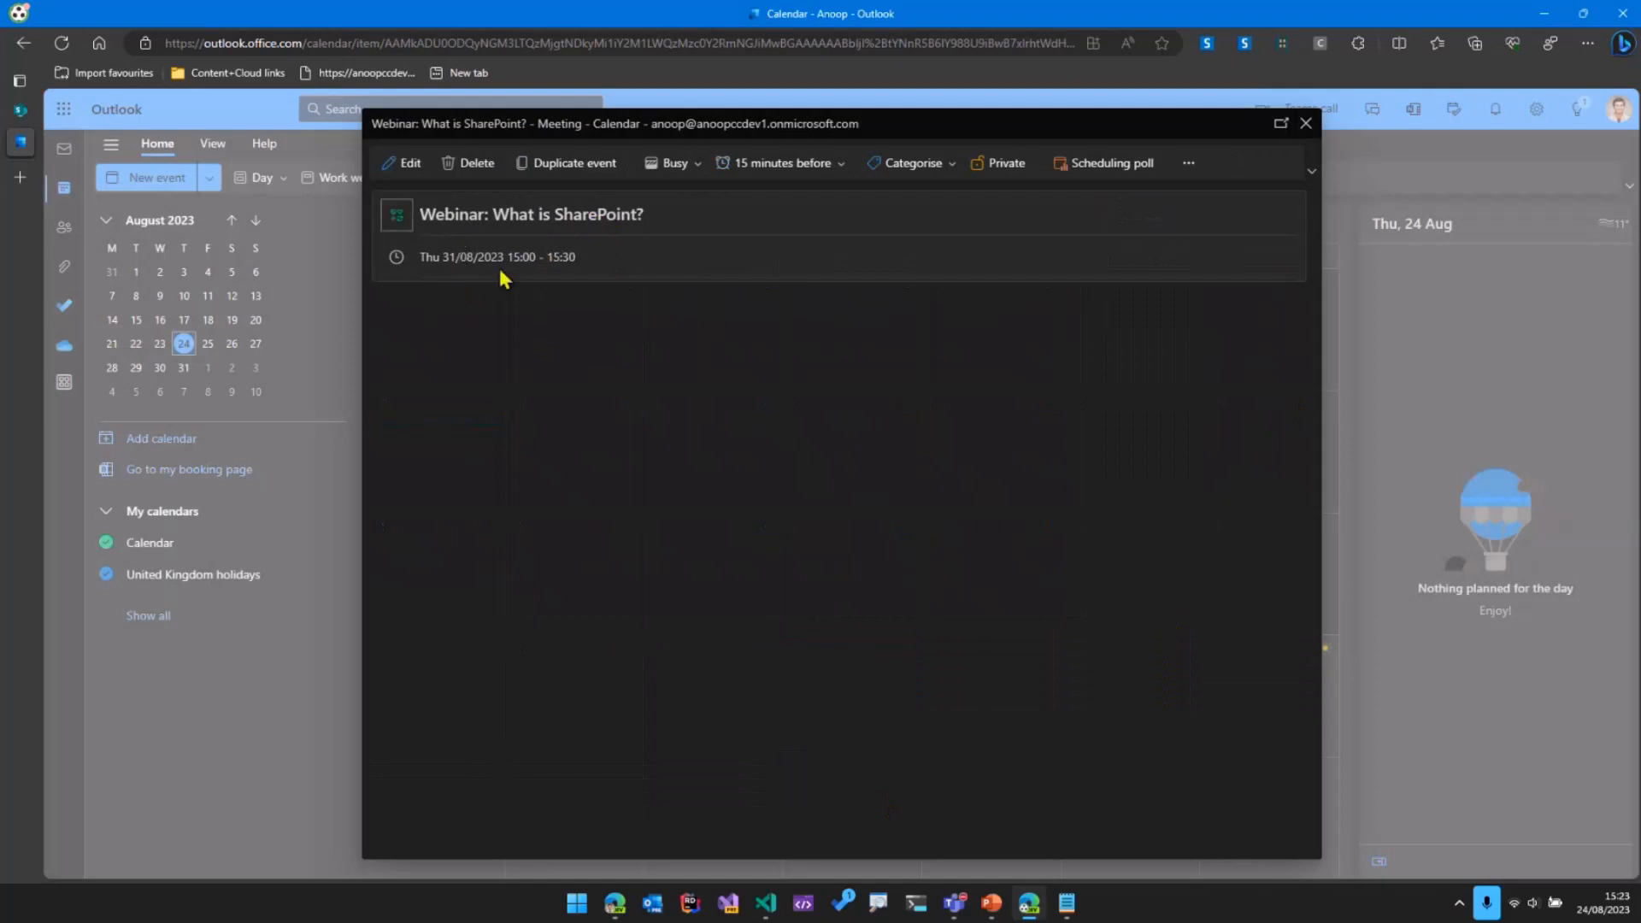
mouse_move(1306, 123)
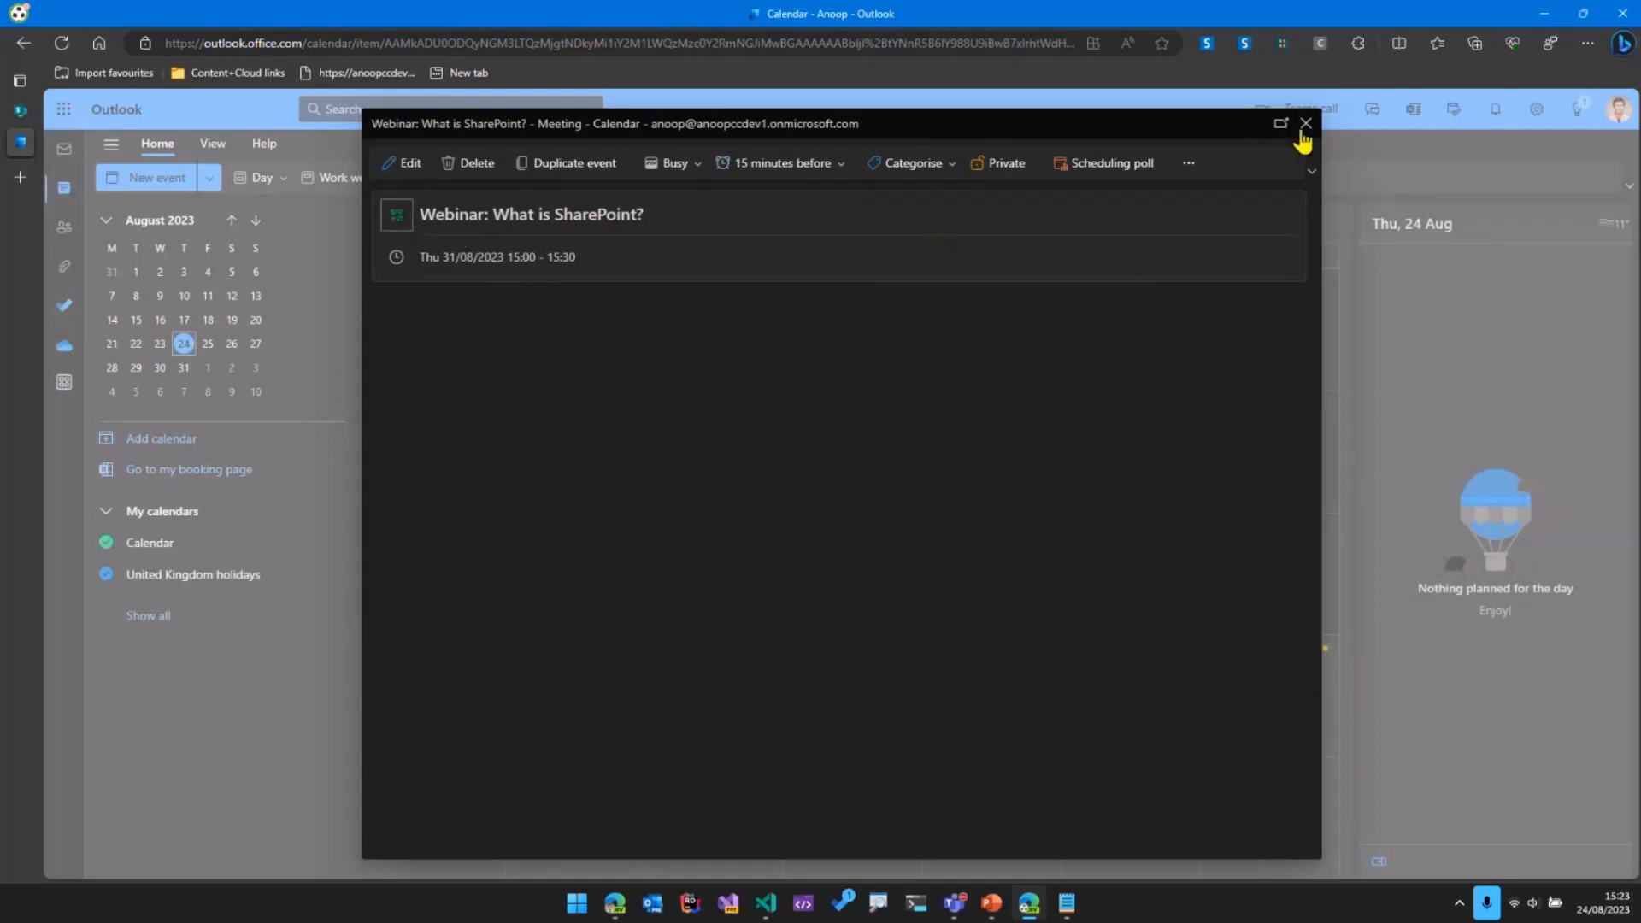
click(1305, 123)
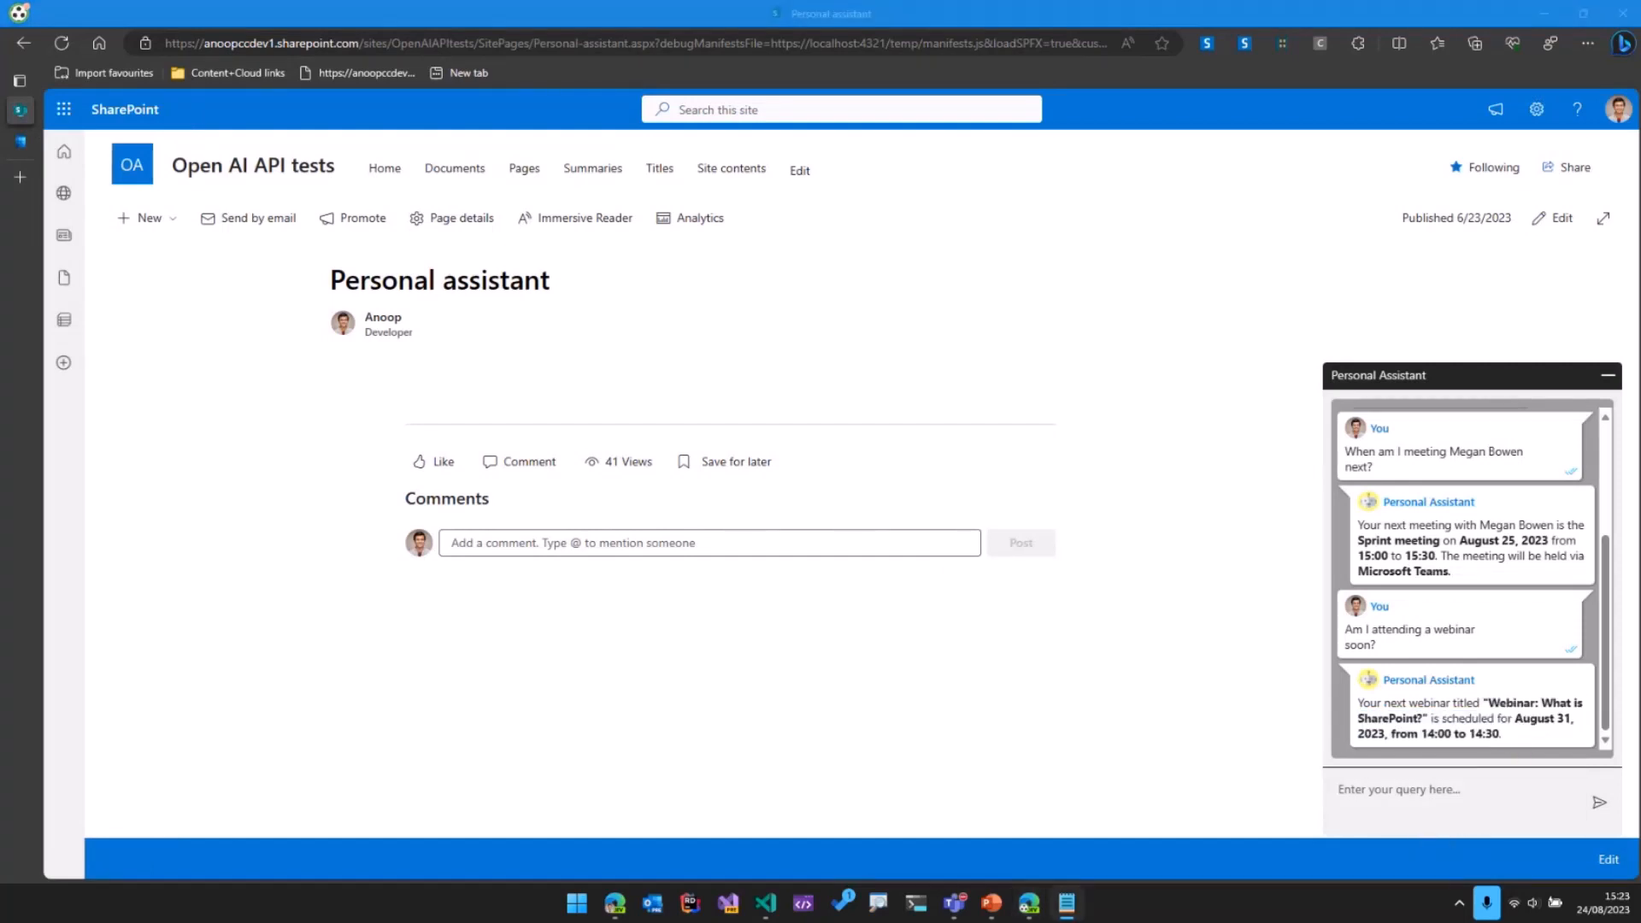
Step: Send 'What are my upcoming tasks?' to get the two tasks due 25 August
click(1455, 802)
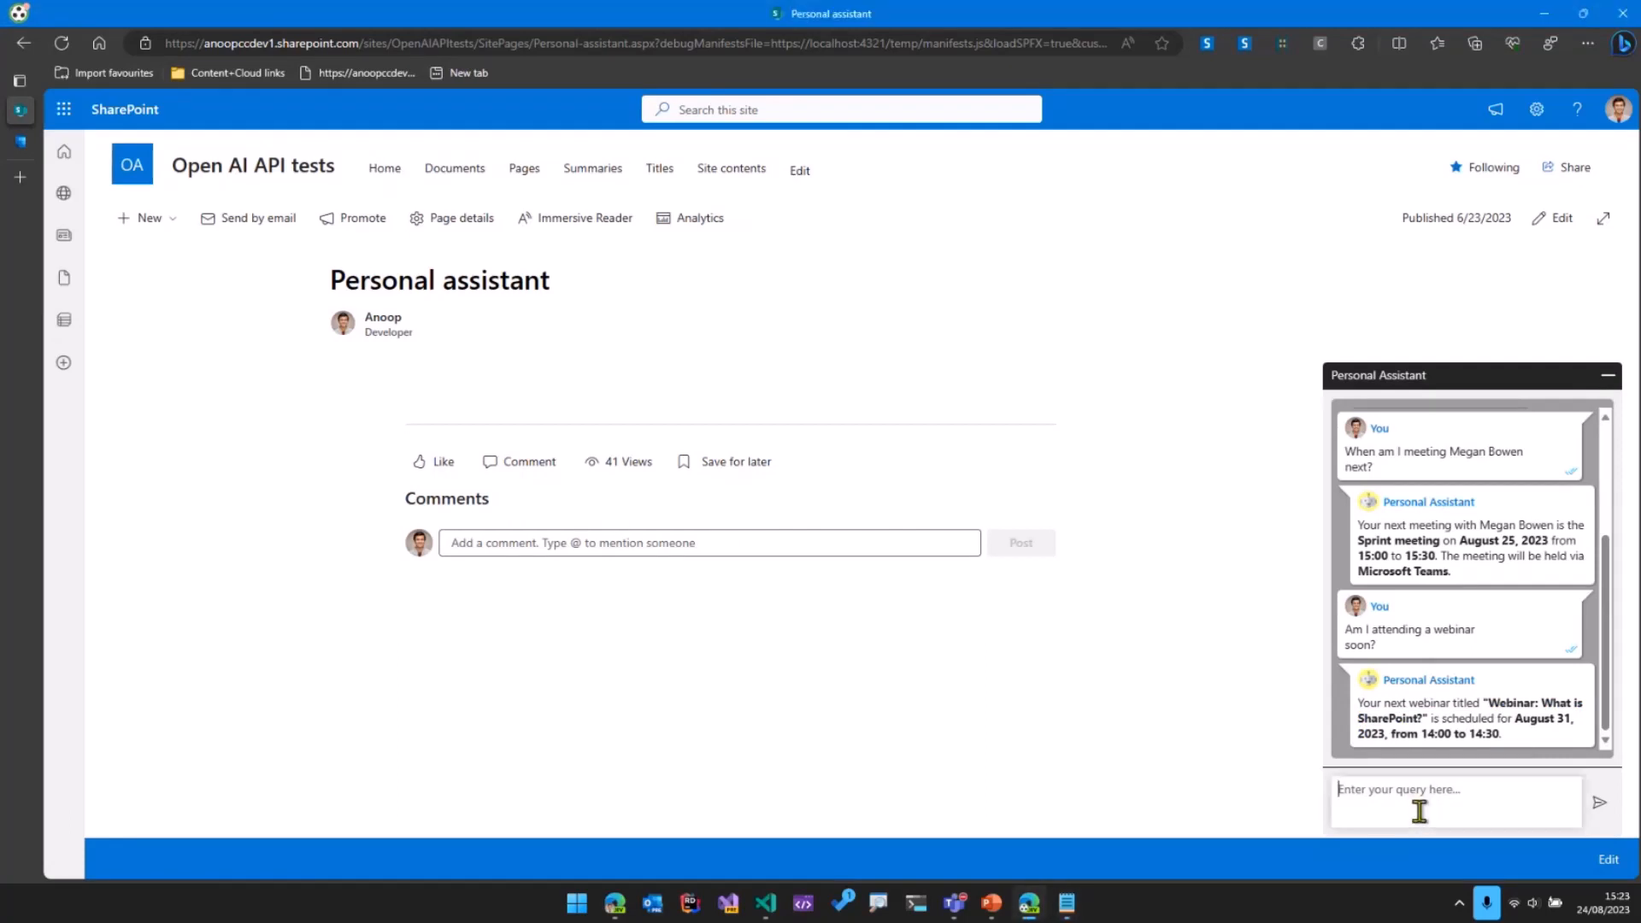
click(1600, 803)
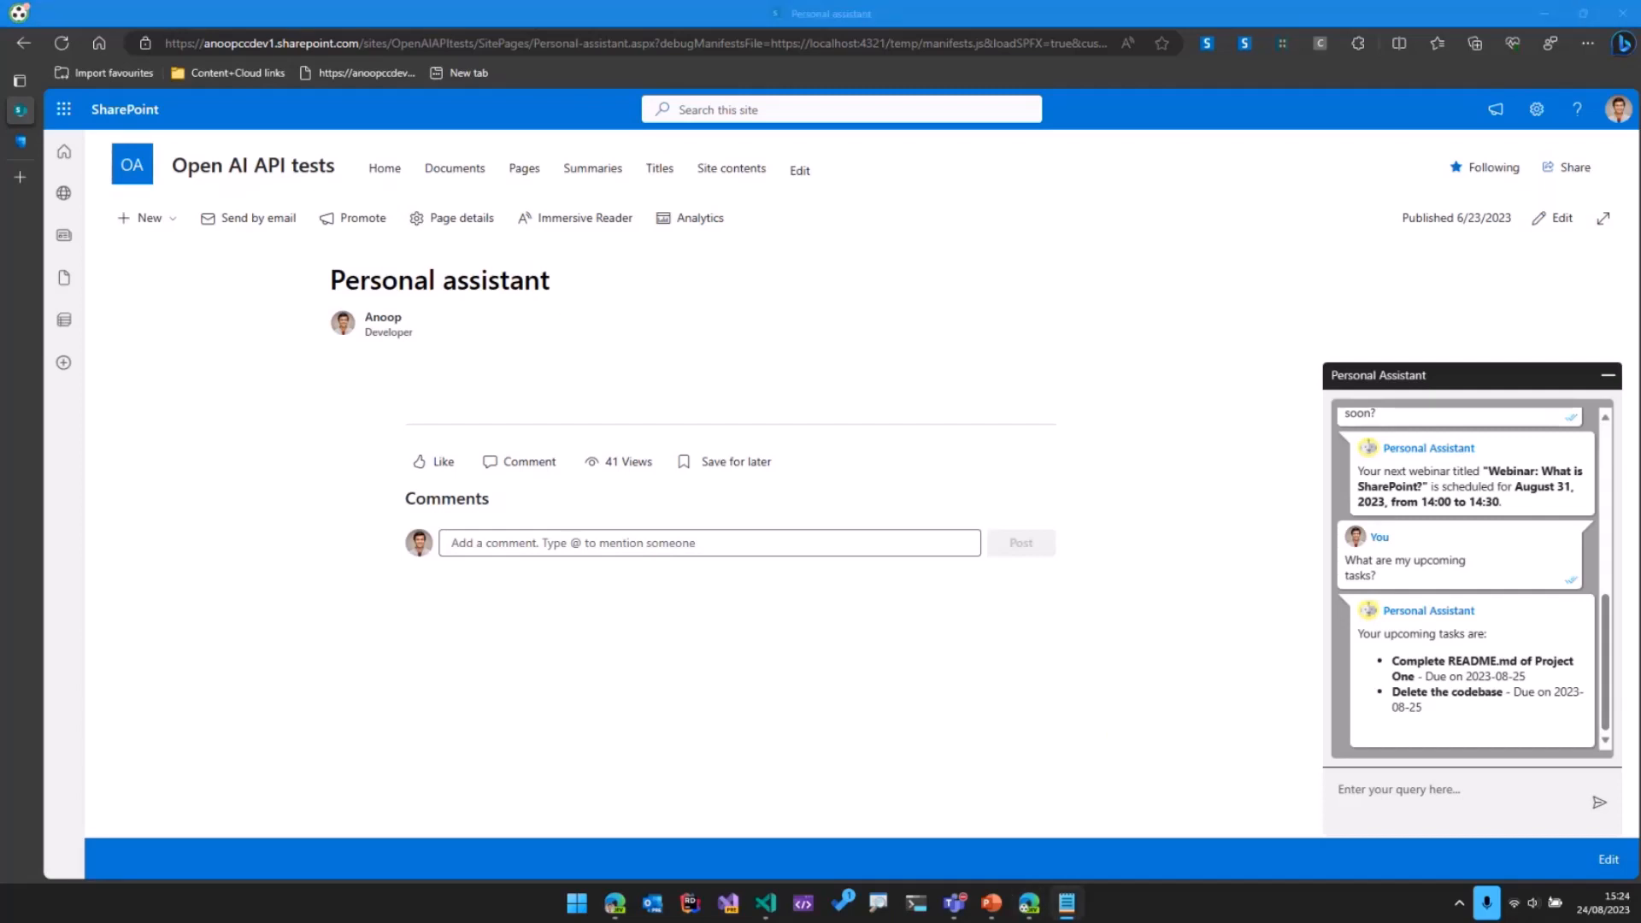
Step: Send 'Are the trains running?' to the assistant
text(Are the trains running?)
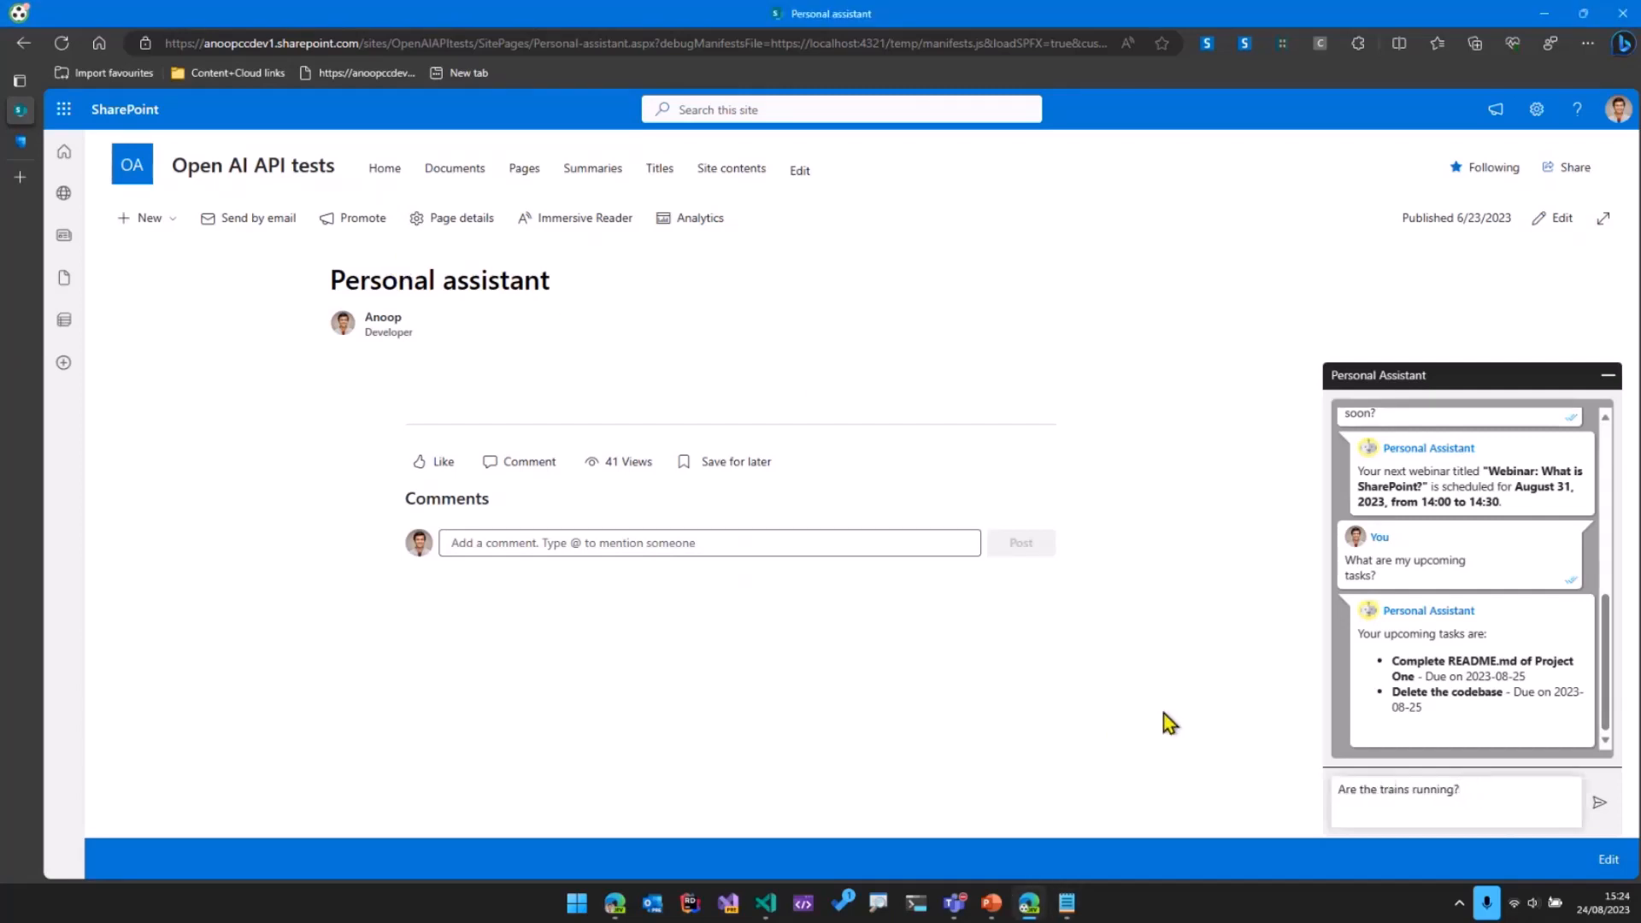
click(1600, 804)
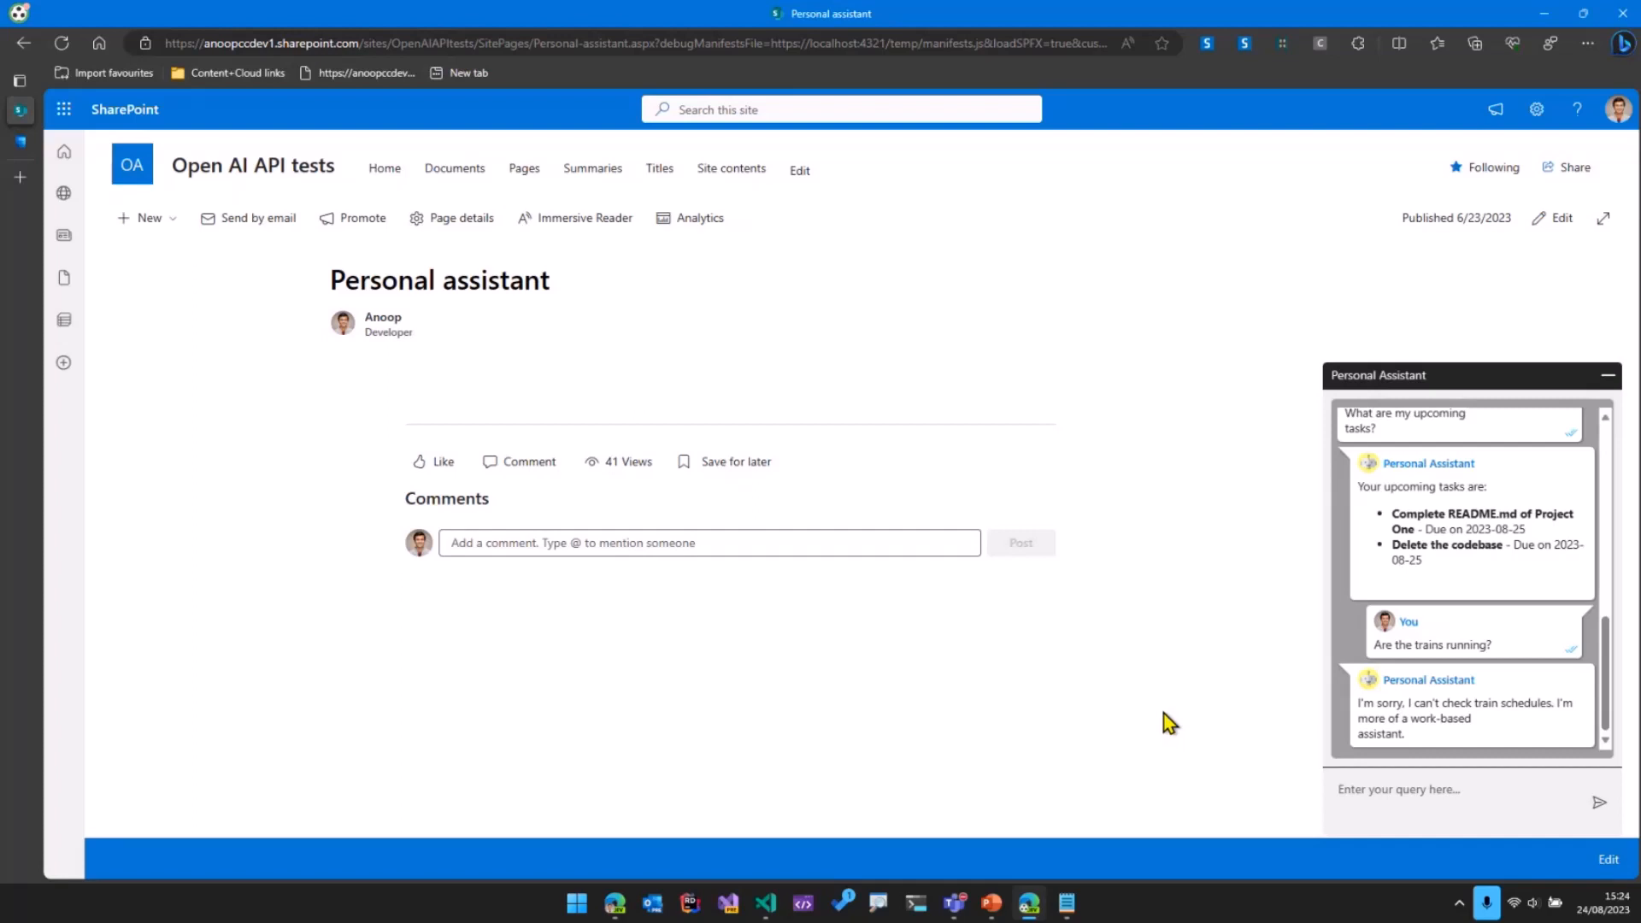
mouse_move(1155, 713)
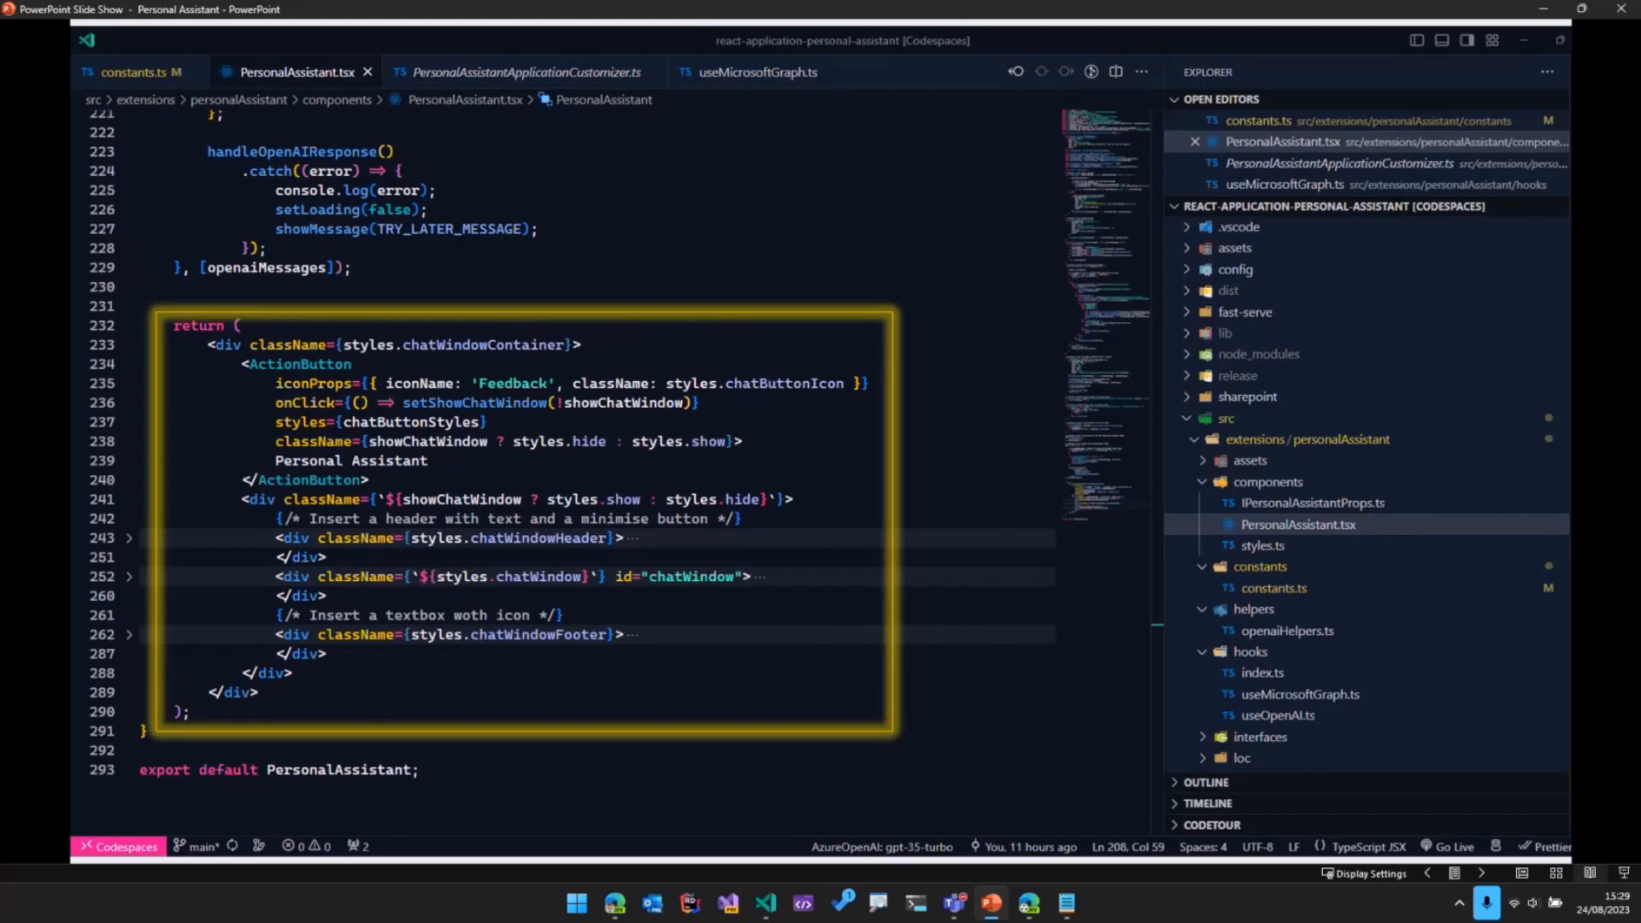
Step: Advance to the callOpenAI code slide showing messages and functions
click(1207, 174)
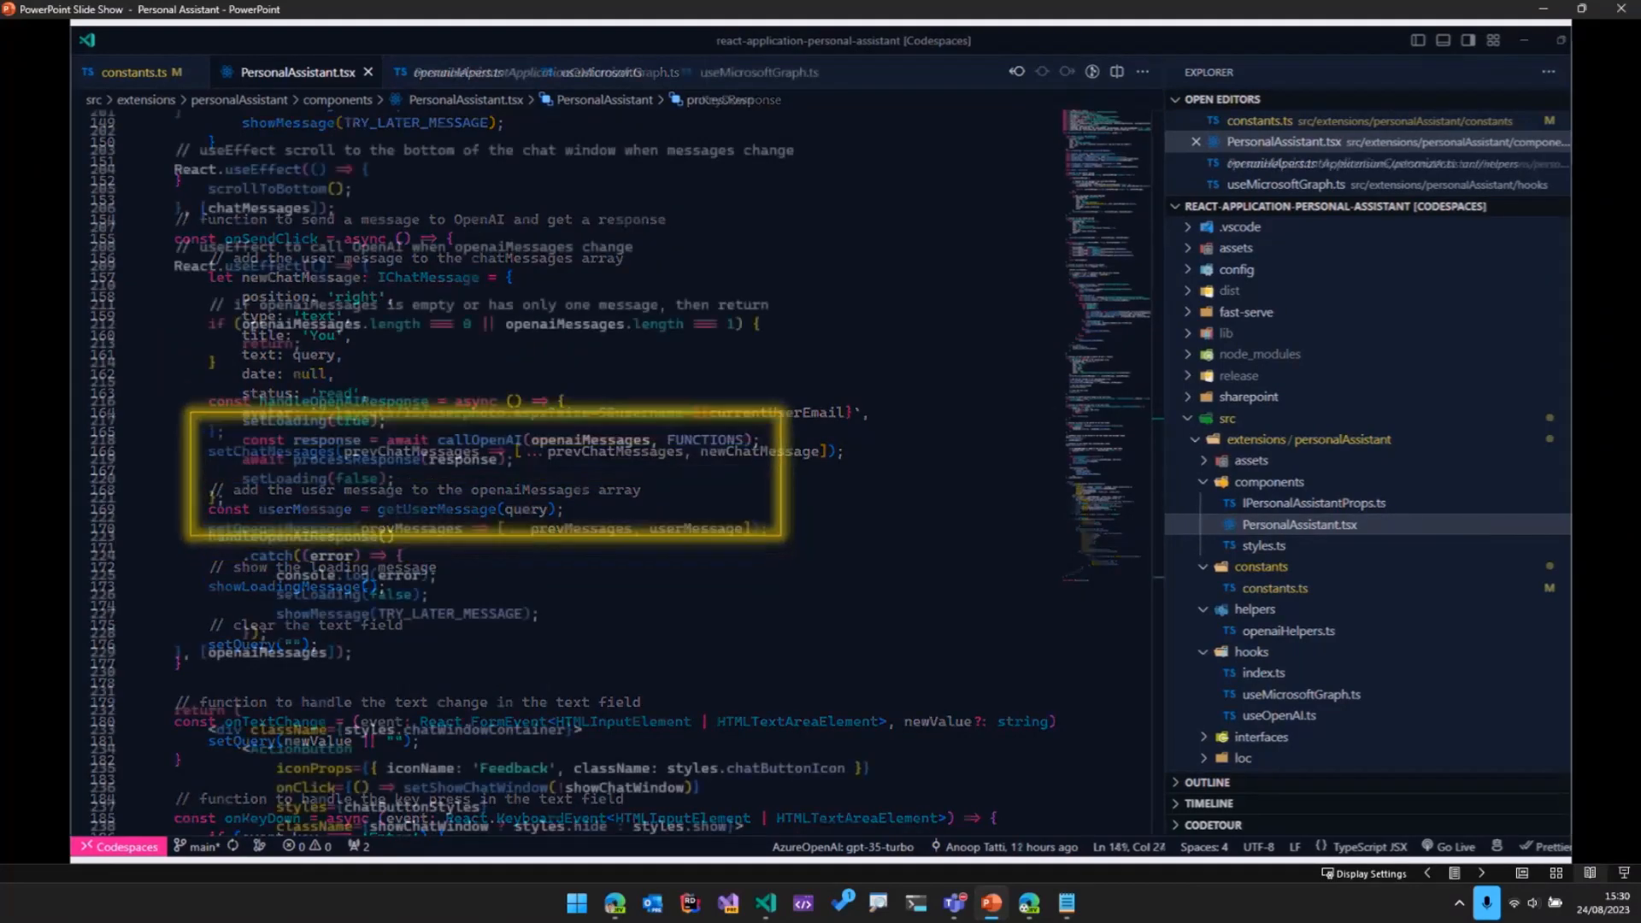
scroll(down, 3)
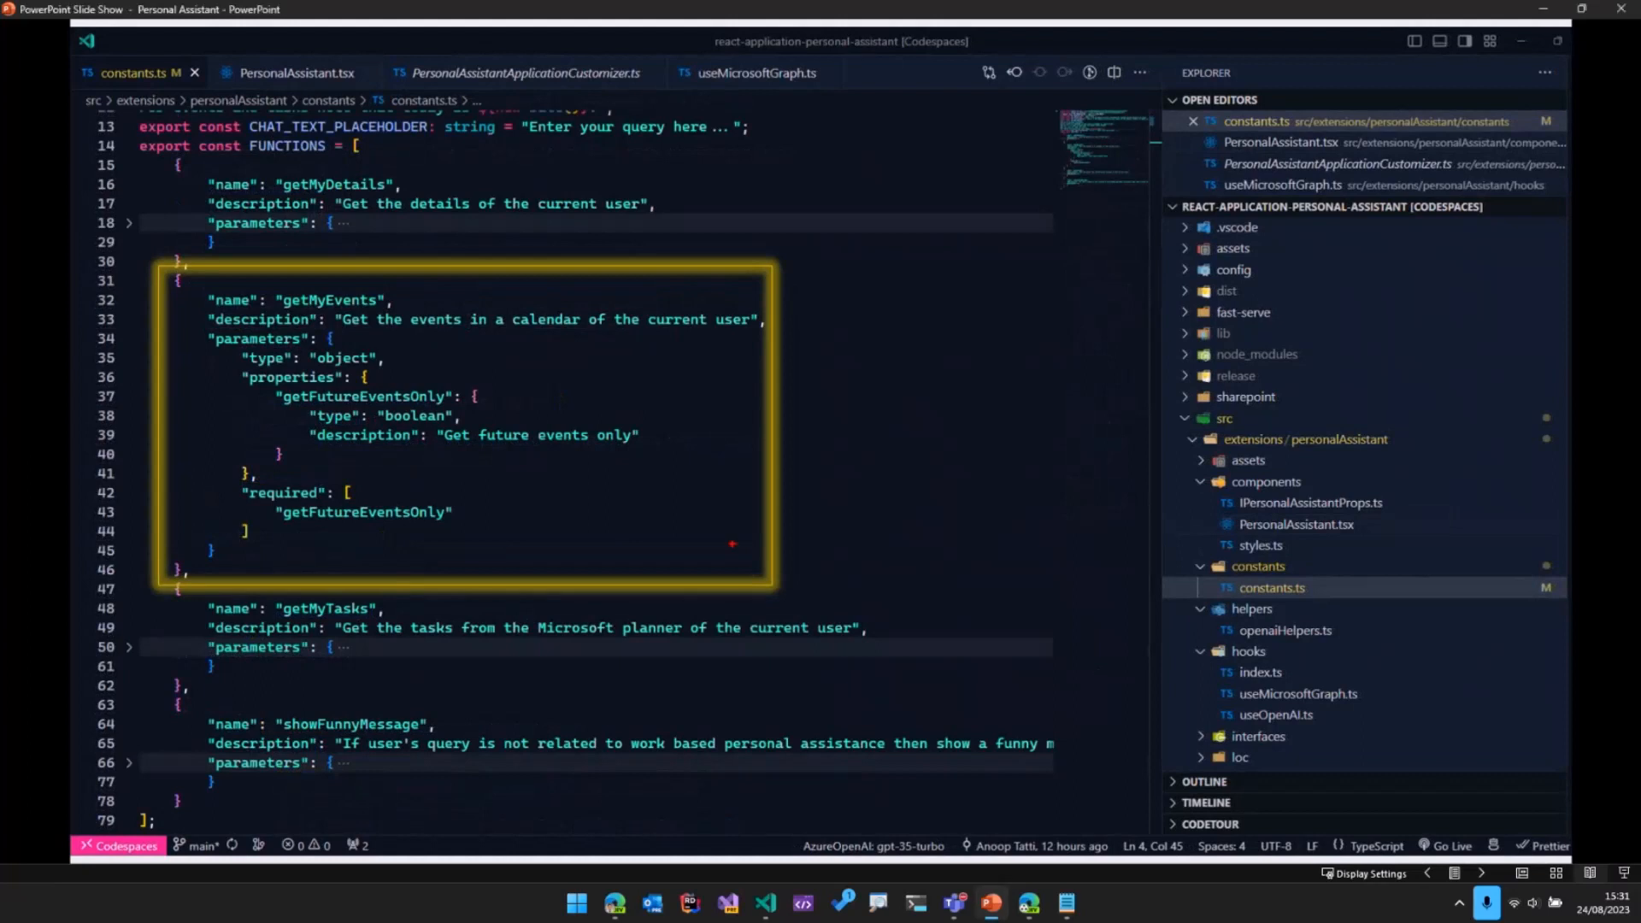
mouse_move(402, 288)
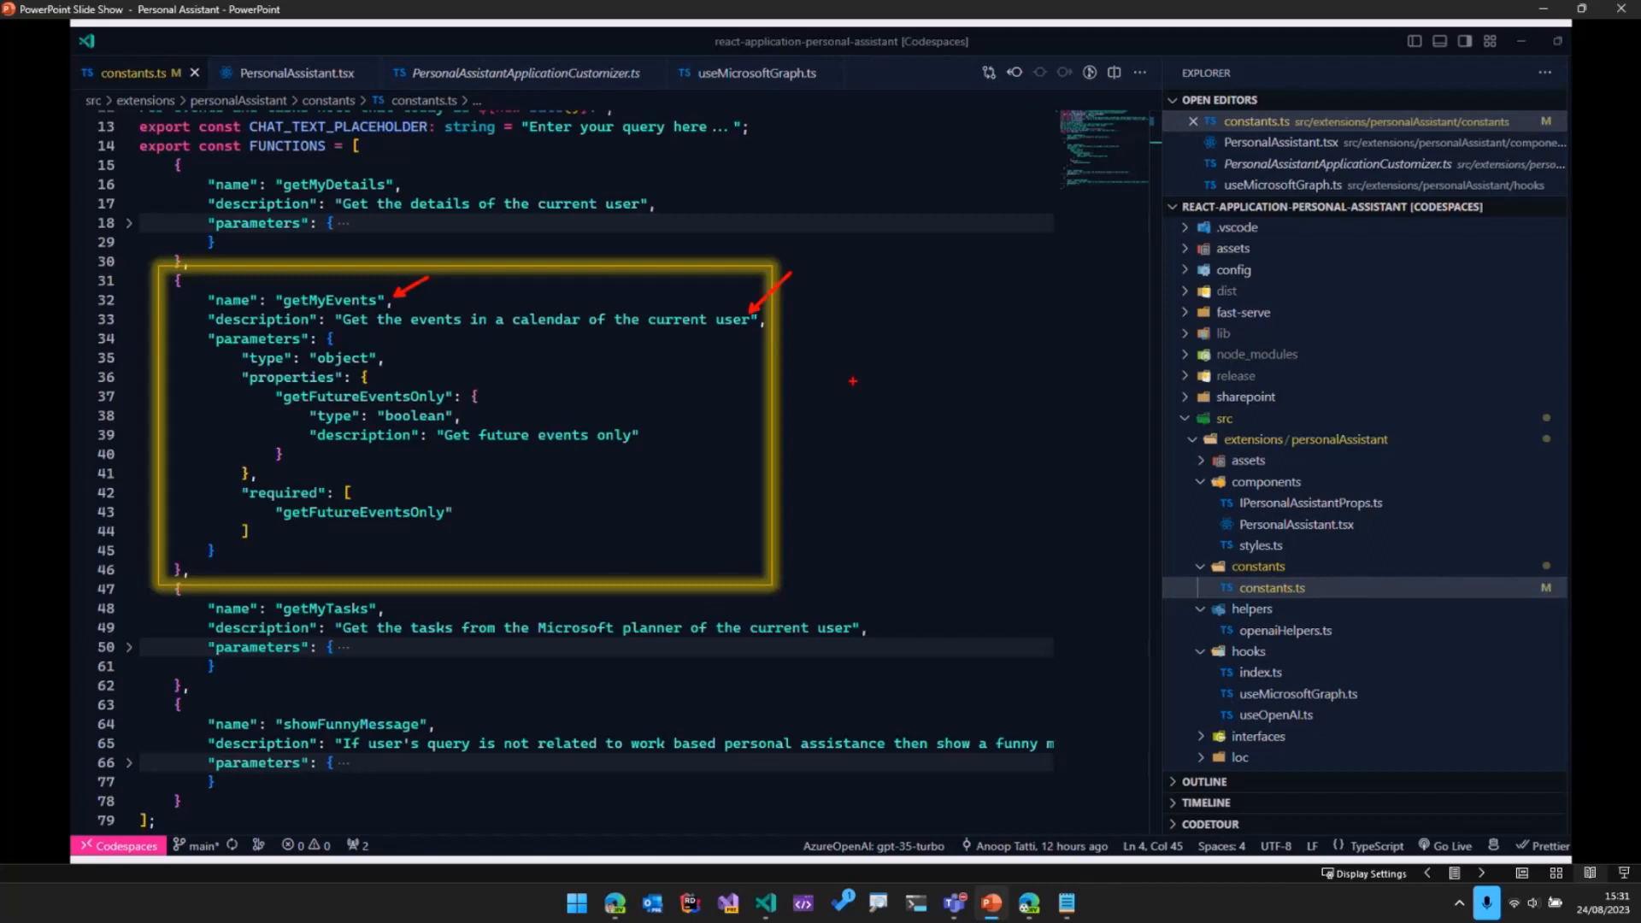
mouse_move(817, 380)
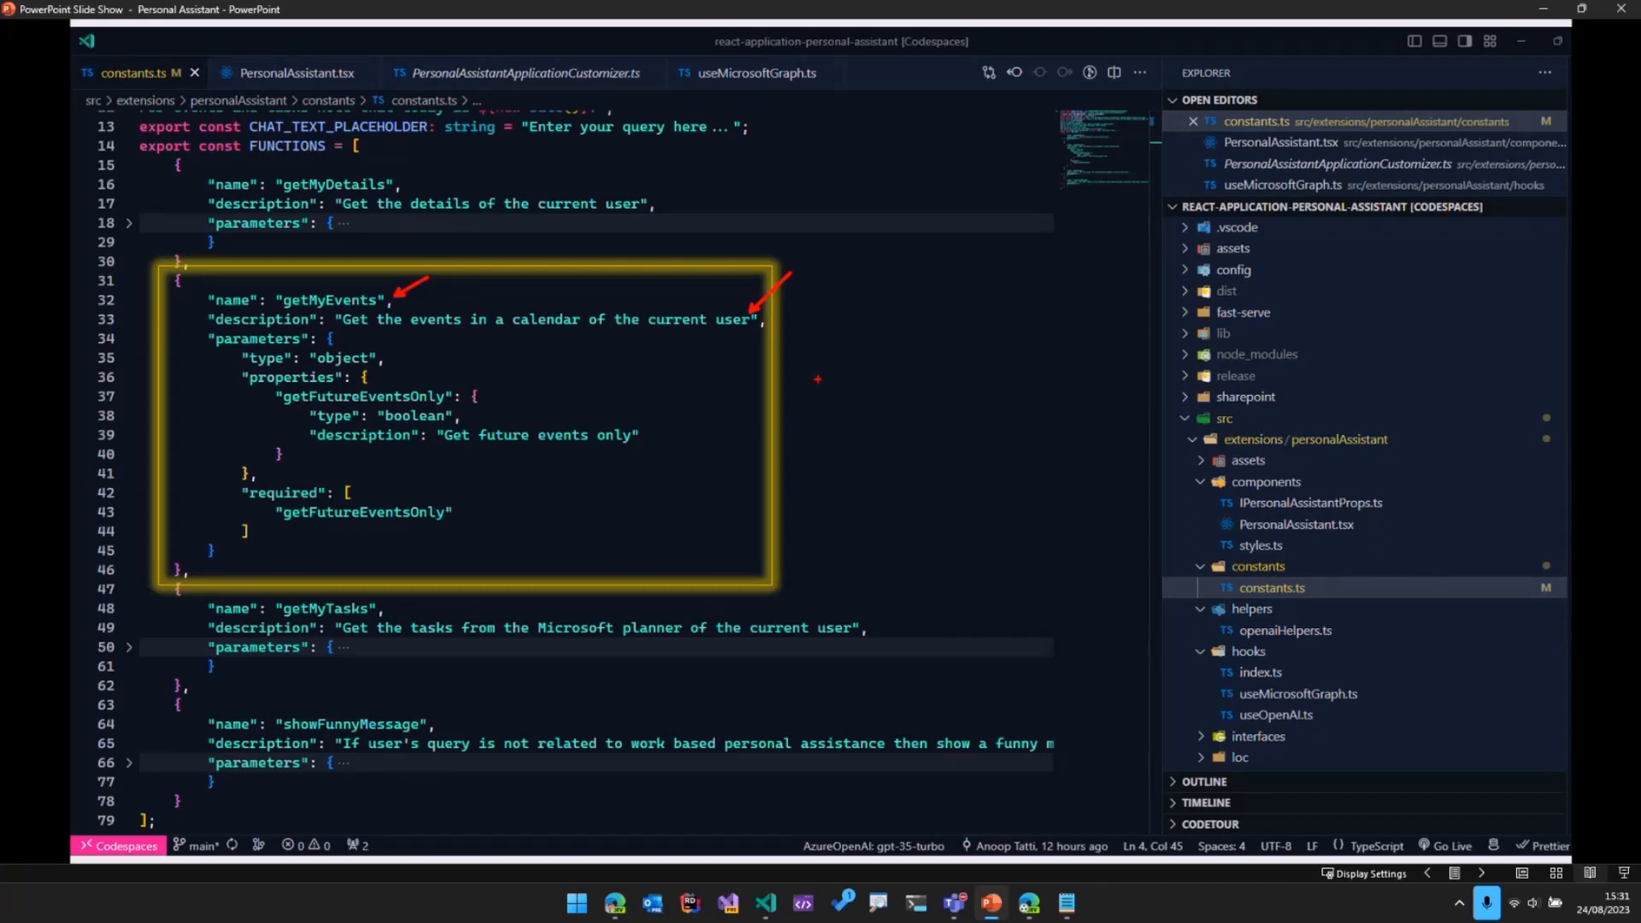
mouse_move(438, 379)
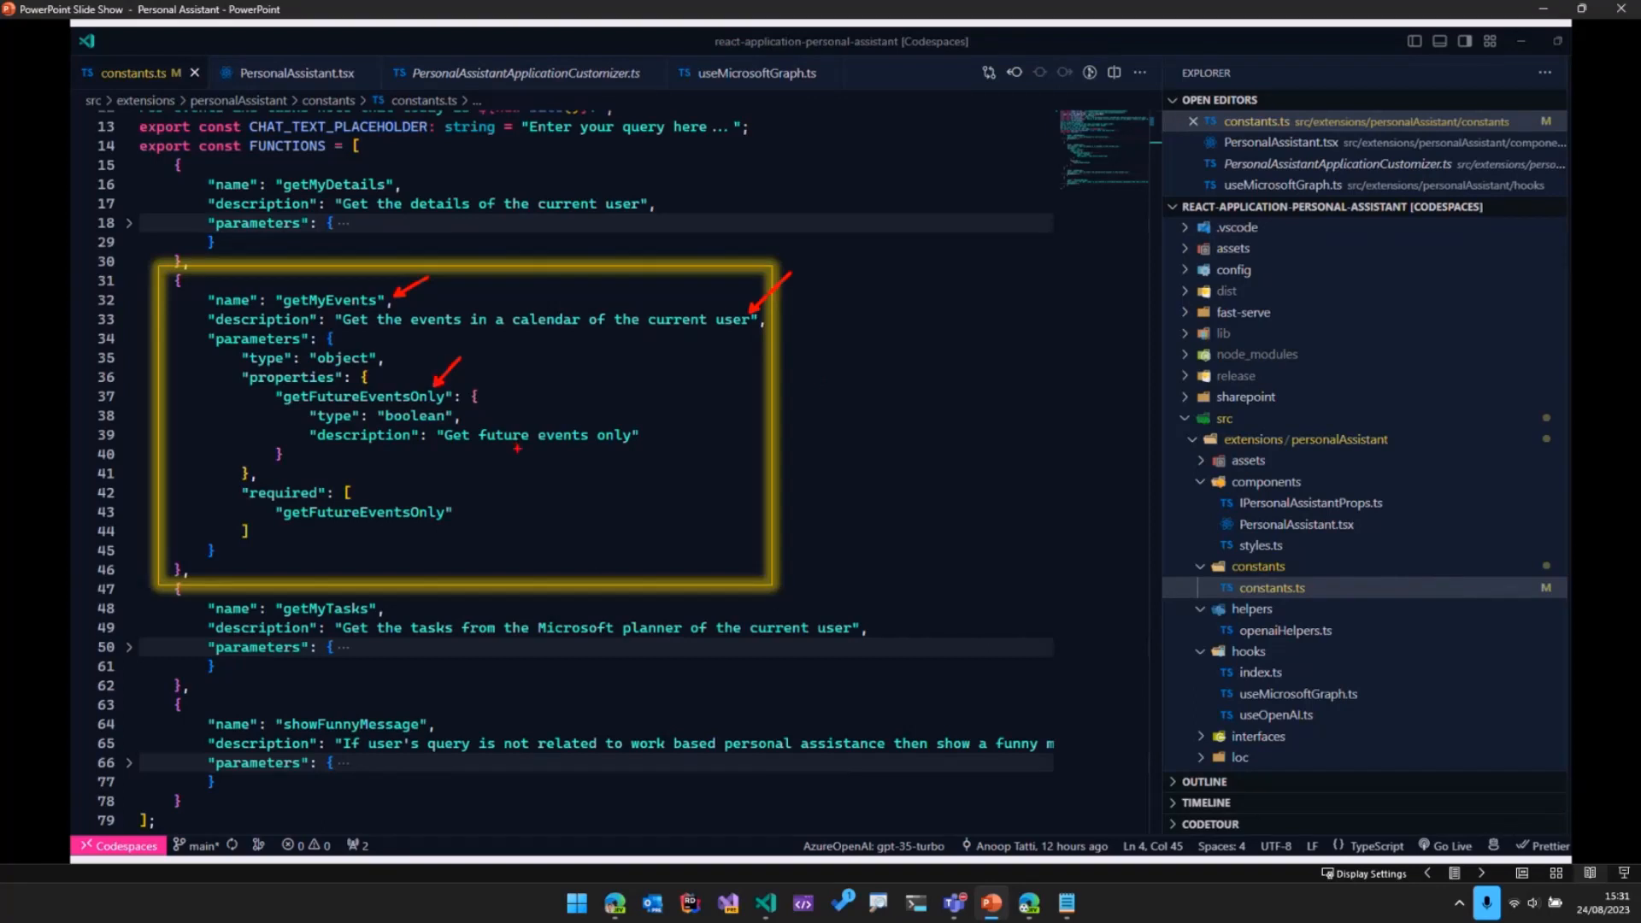
mouse_move(652, 435)
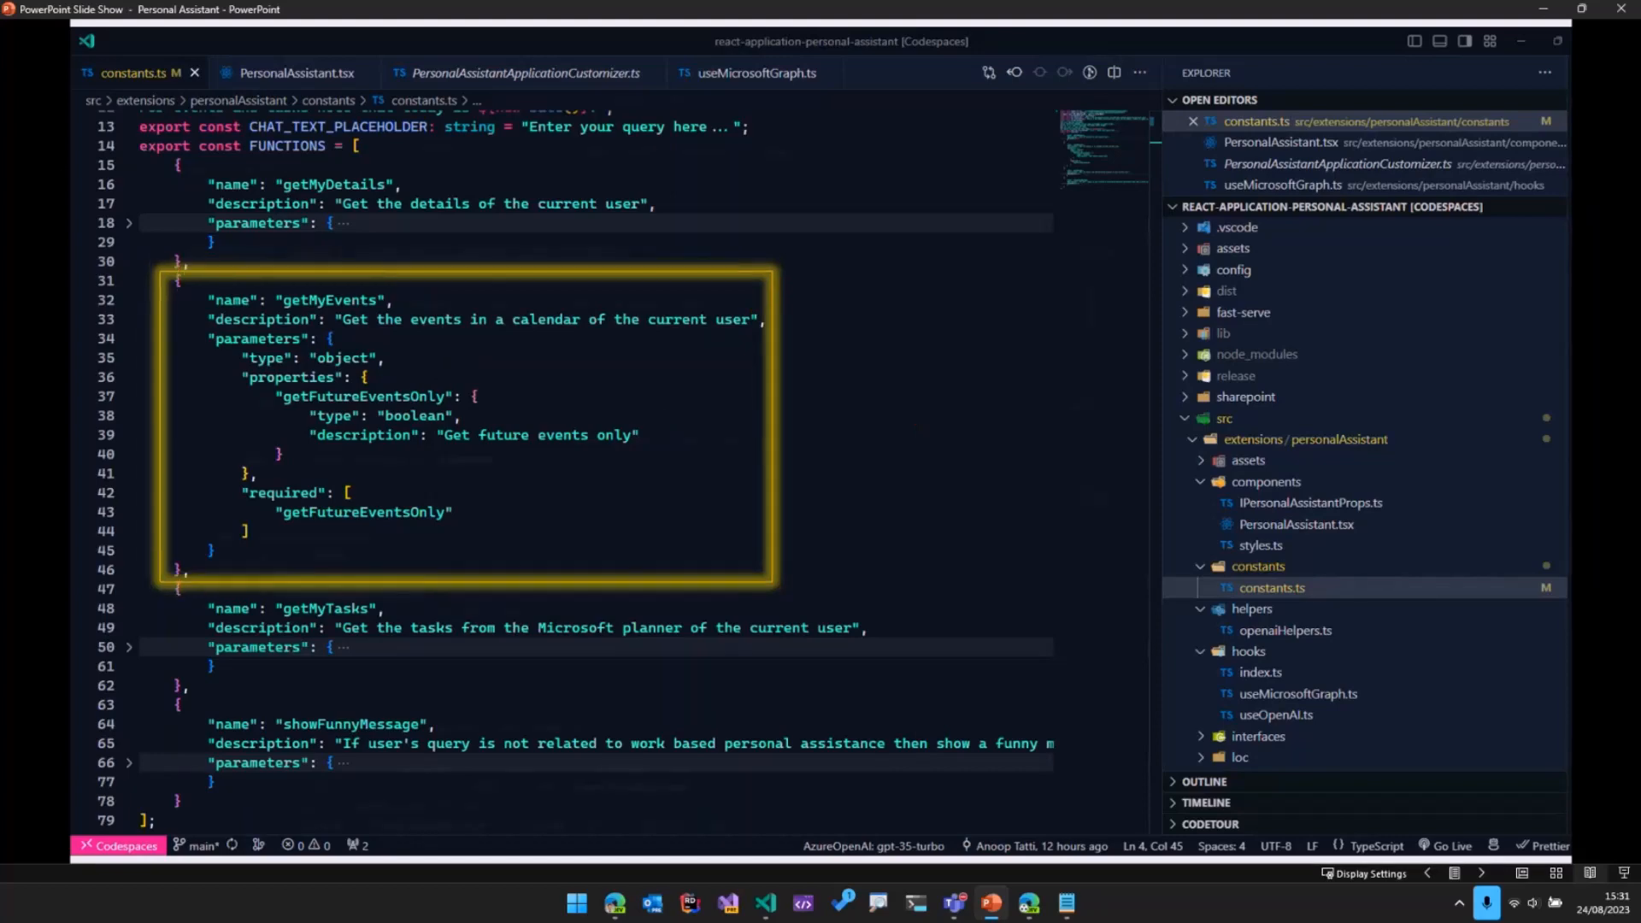
Step: Advance to the processResponse slide with the callFunction line highlighted
click(298, 72)
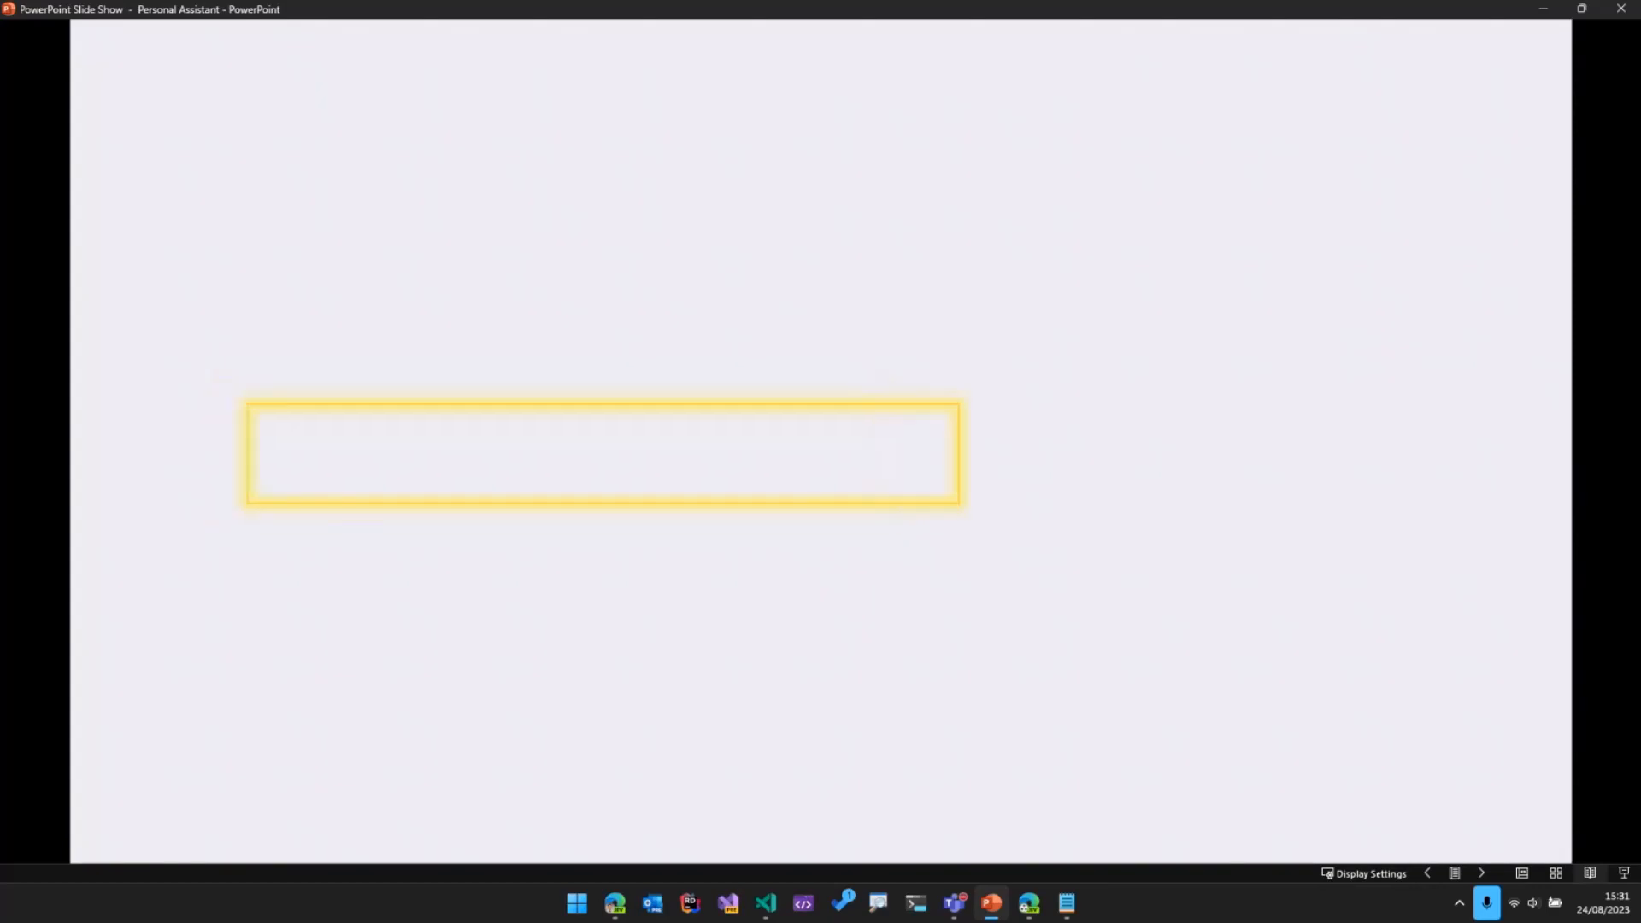
click(802, 903)
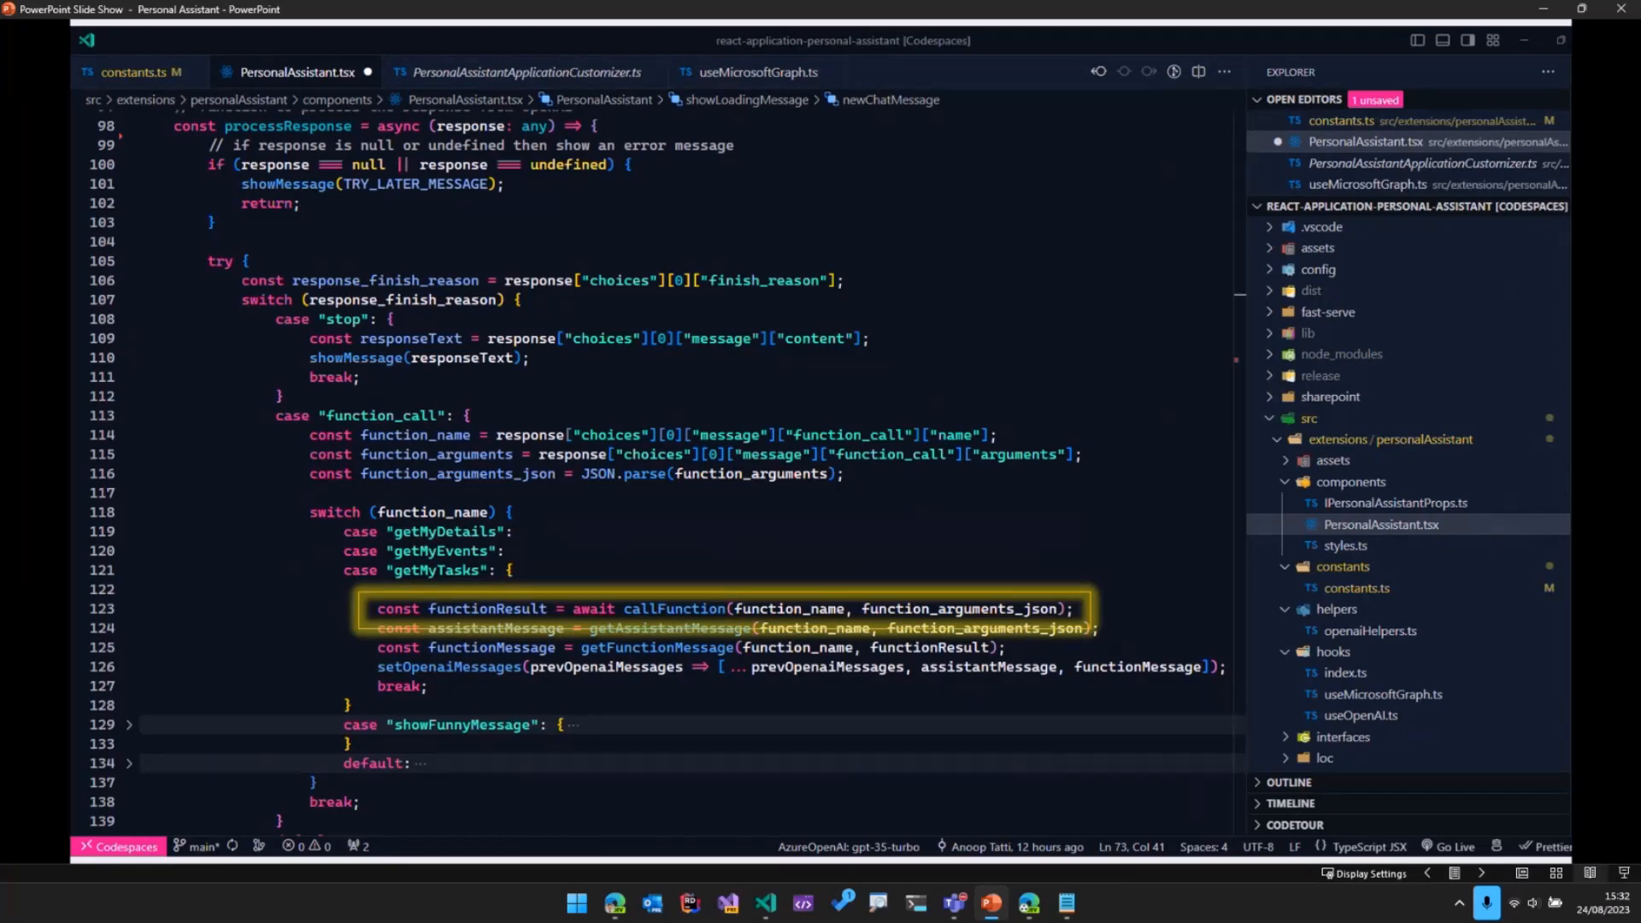
Step: Advance to the useMicrosoftGraph.ts slide highlighting getMyEvents
click(1384, 694)
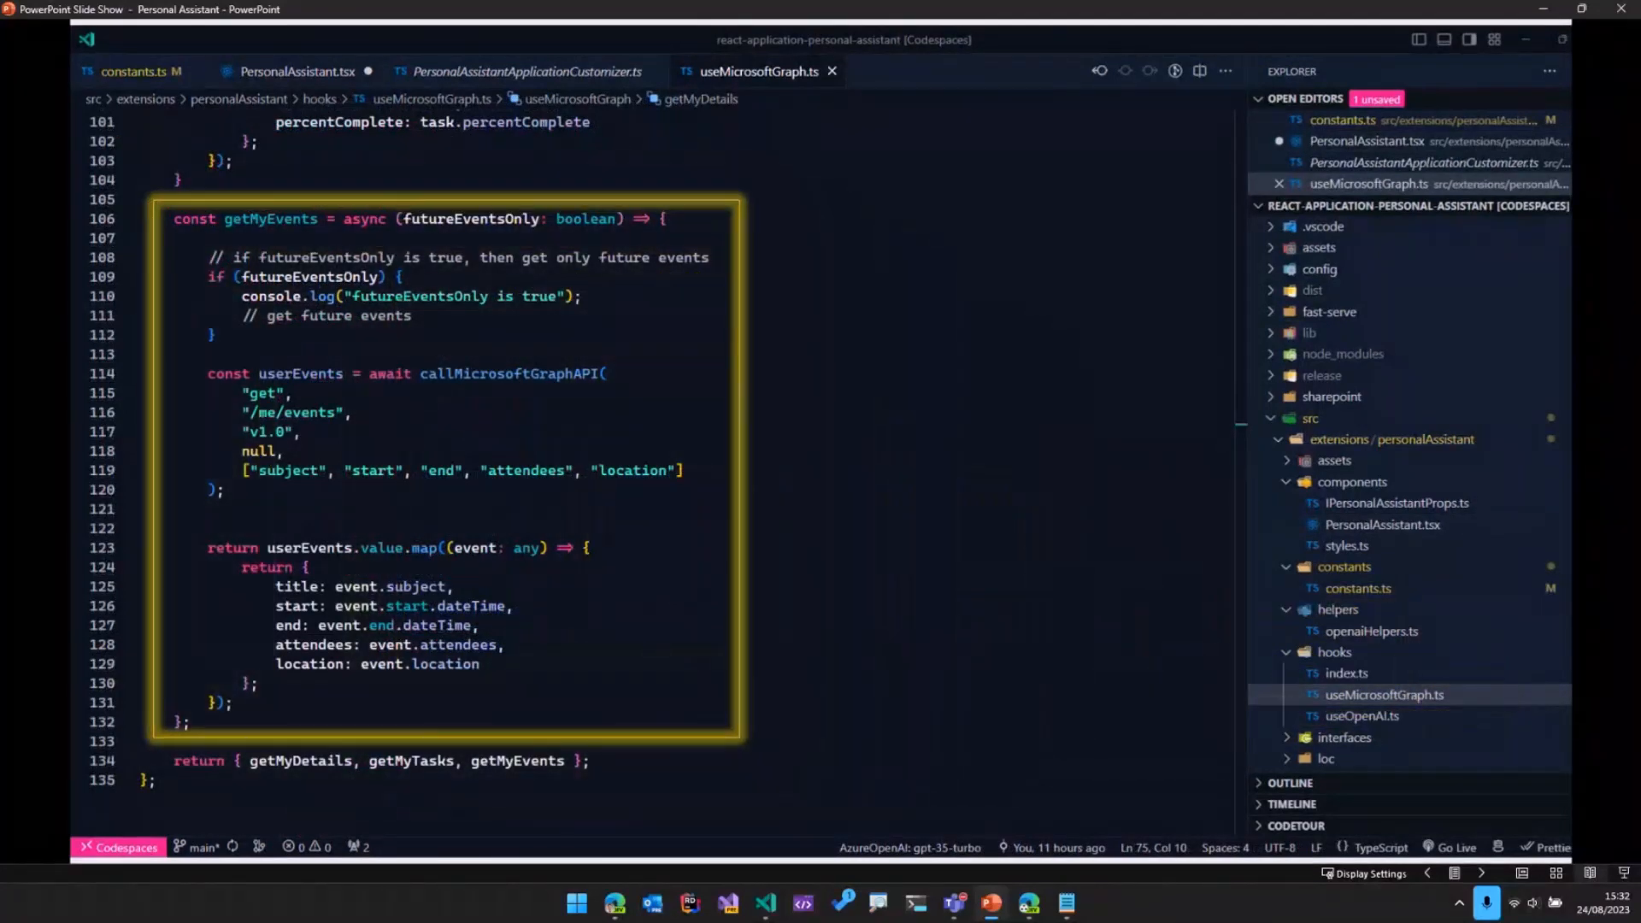
mouse_move(1072, 661)
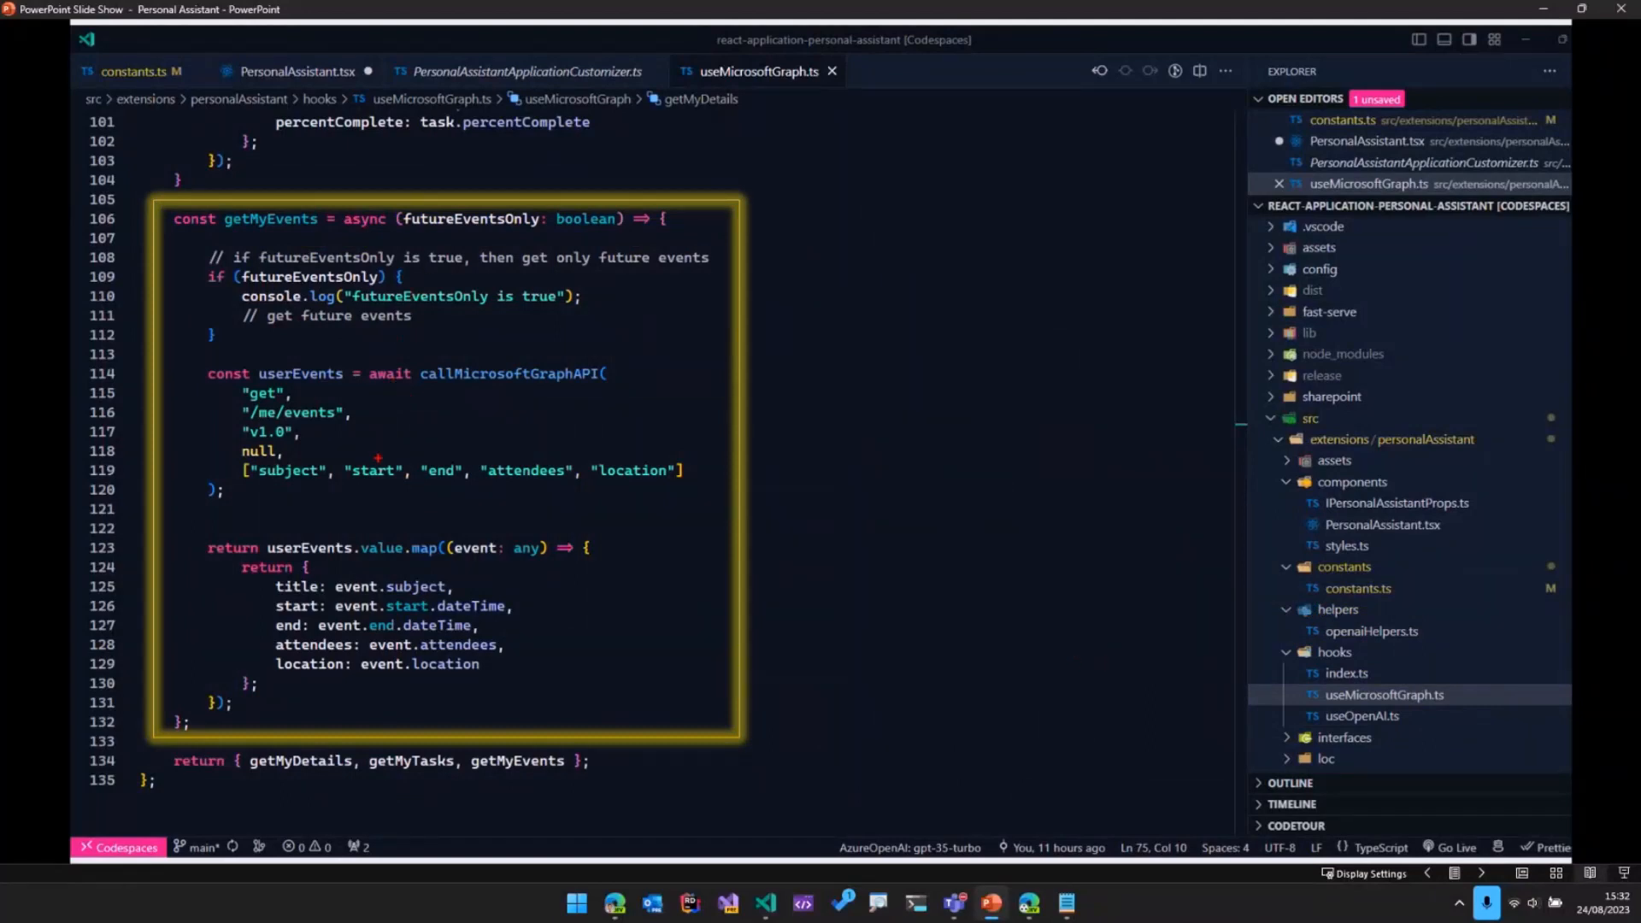
mouse_move(377, 402)
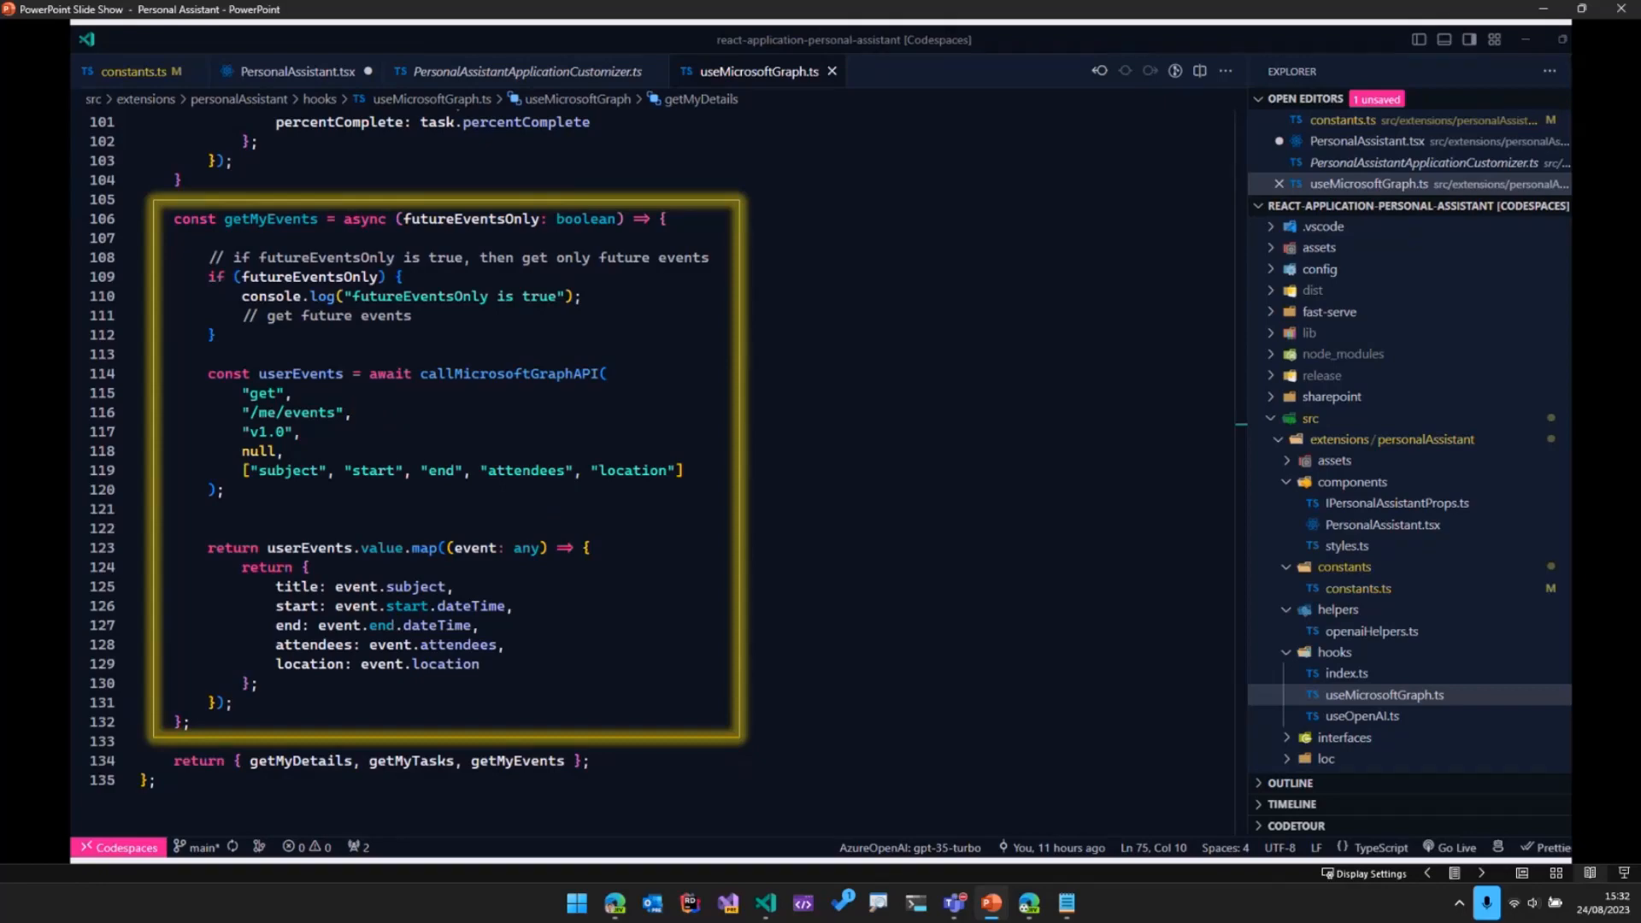
Step: Advance to the slide highlighting getAssistantMessage, getFunctionMessage and setOpenaiMessages
click(297, 71)
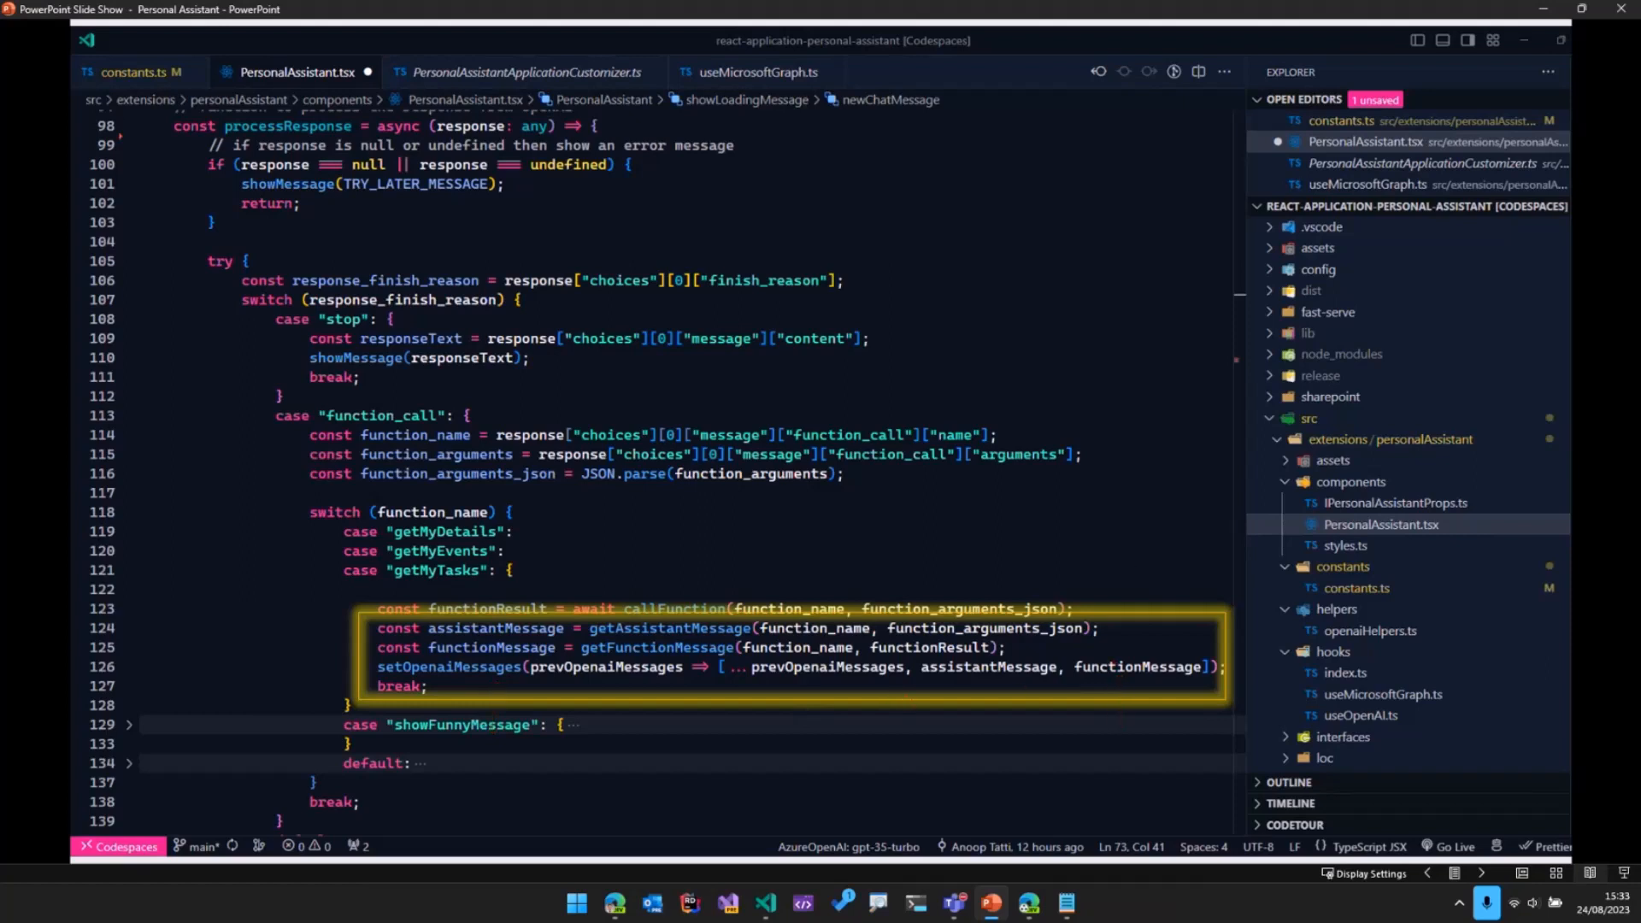
mouse_move(821, 554)
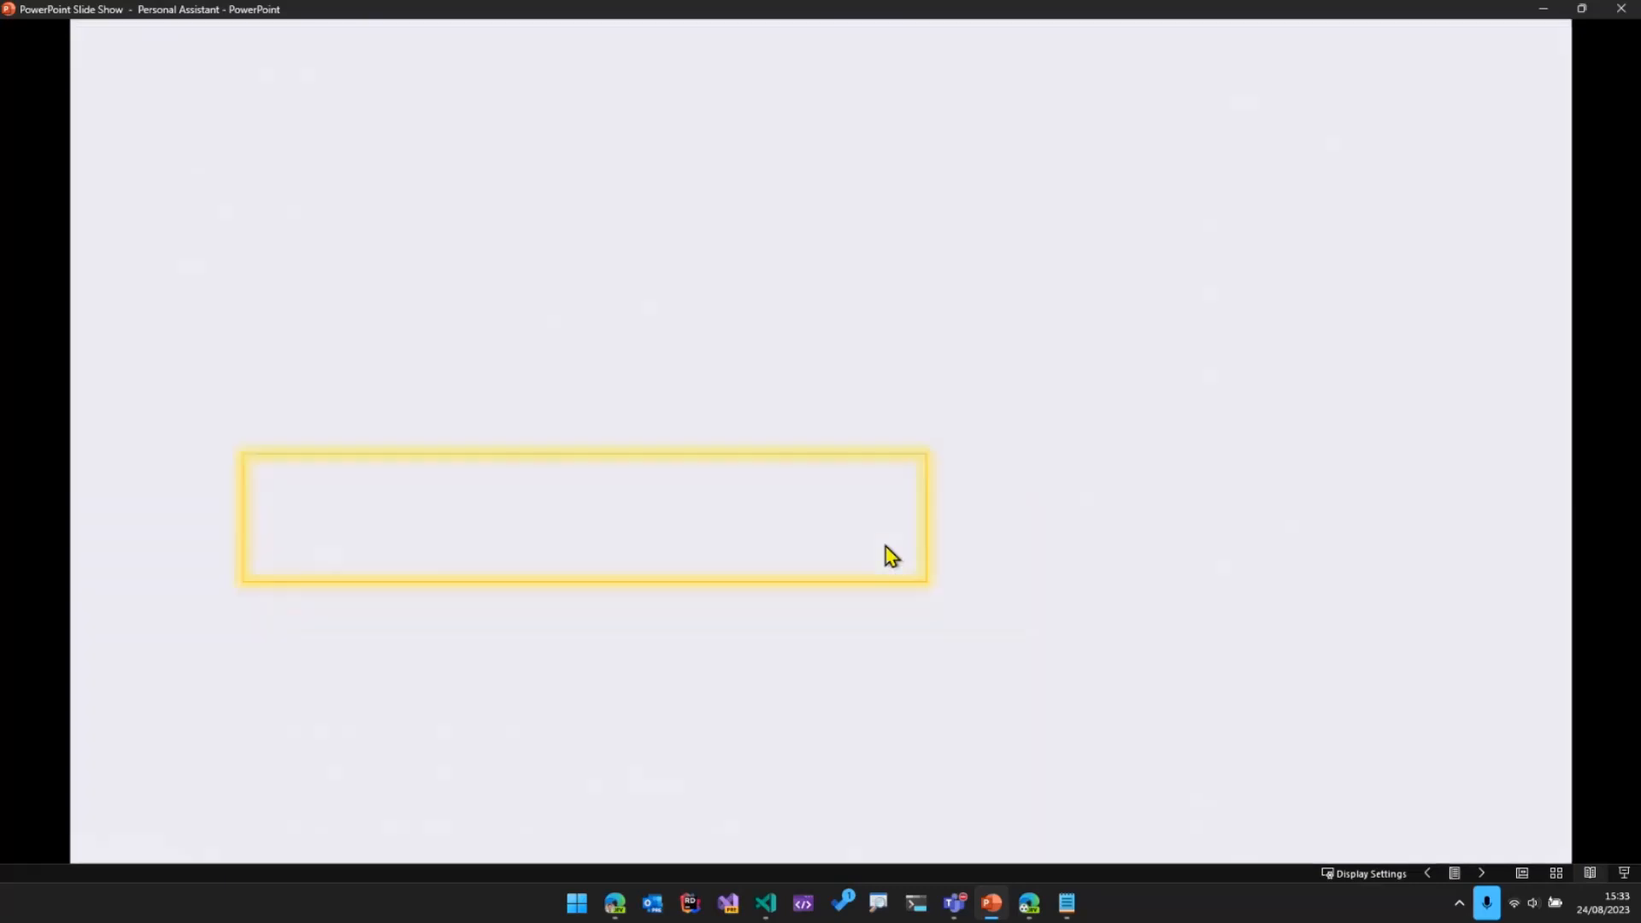
Step: Show the stop-case slide returning the final answer, then advance to the Summary slide
click(765, 903)
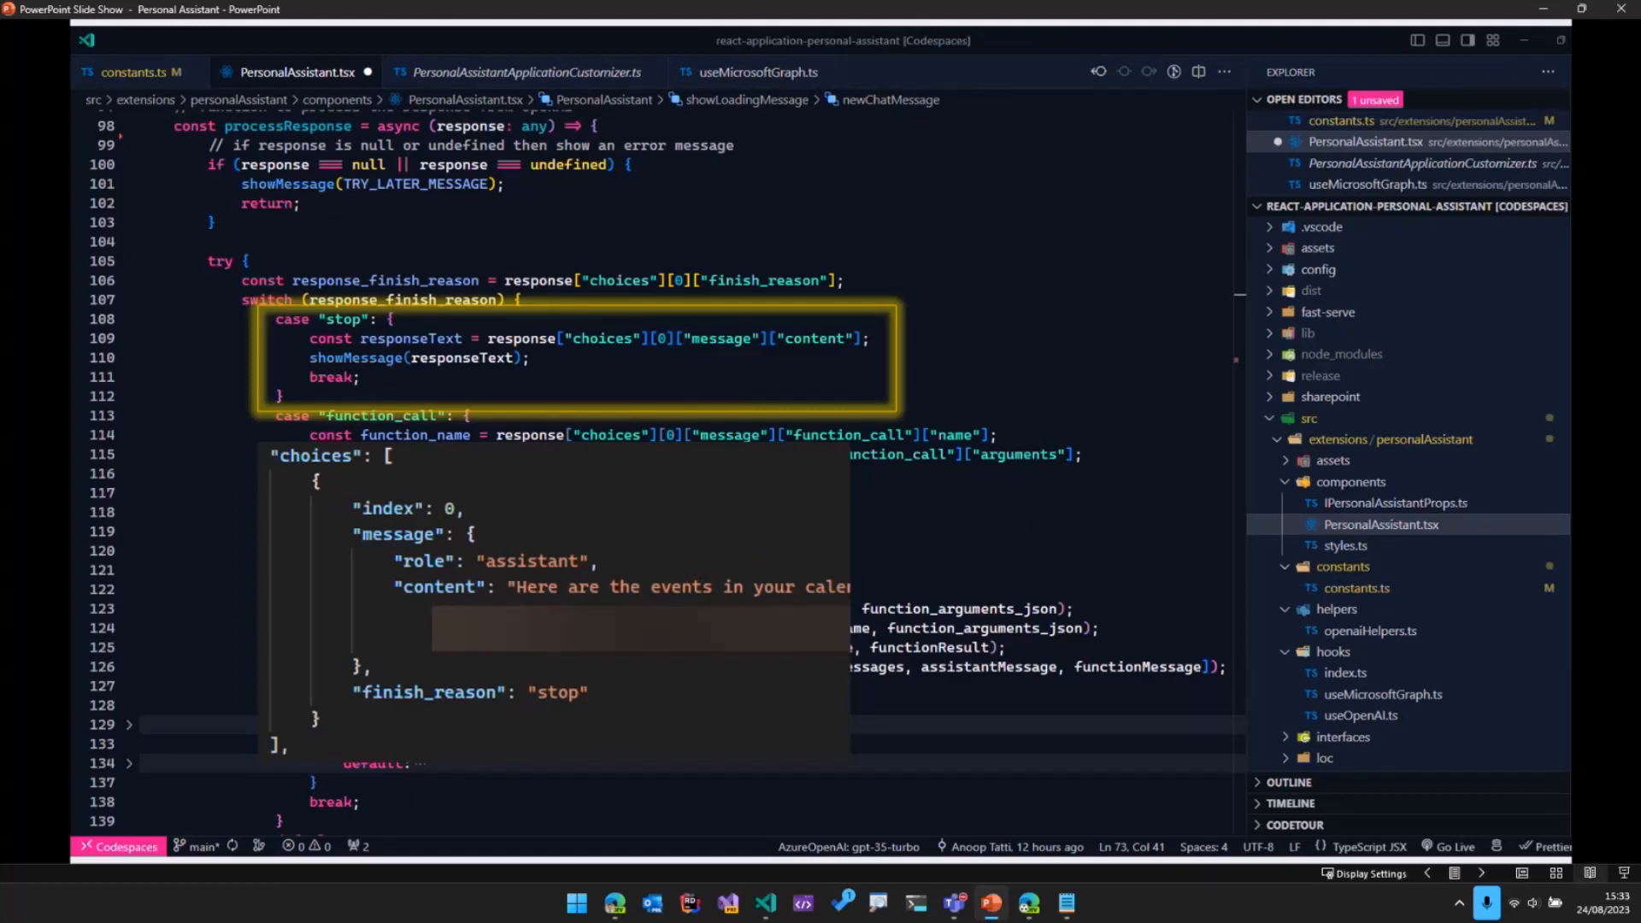
click(988, 902)
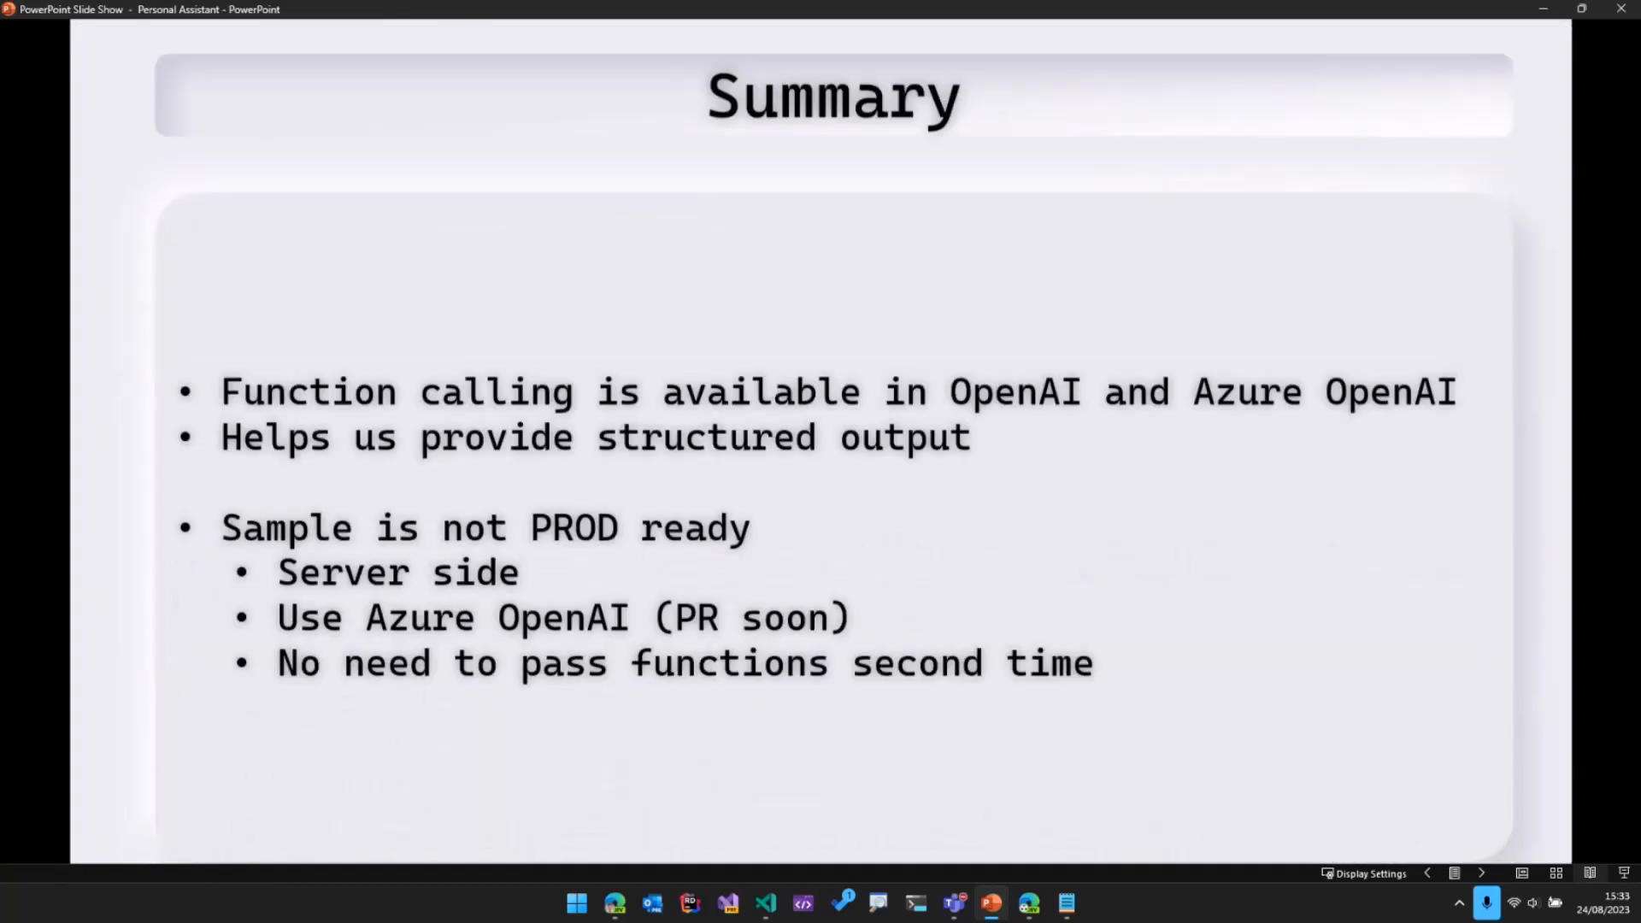